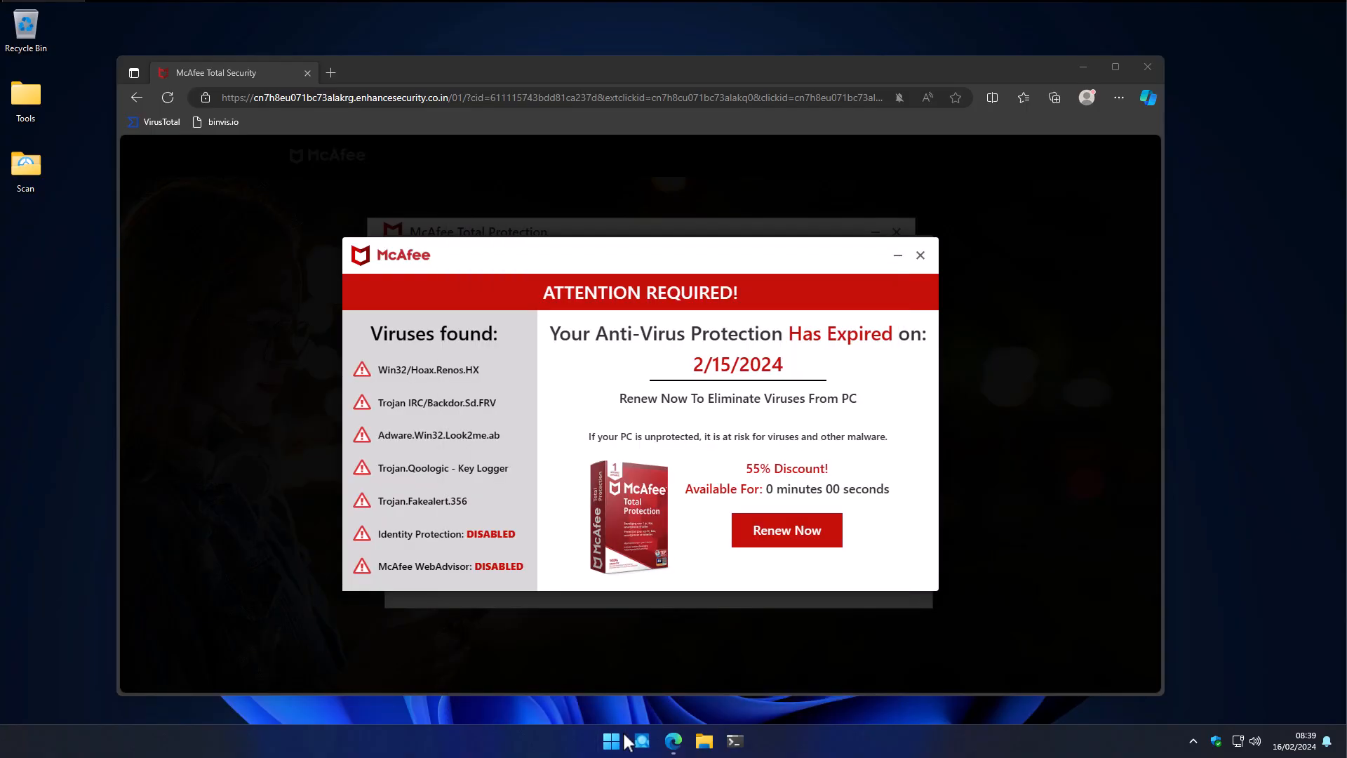
mouse_move(661, 404)
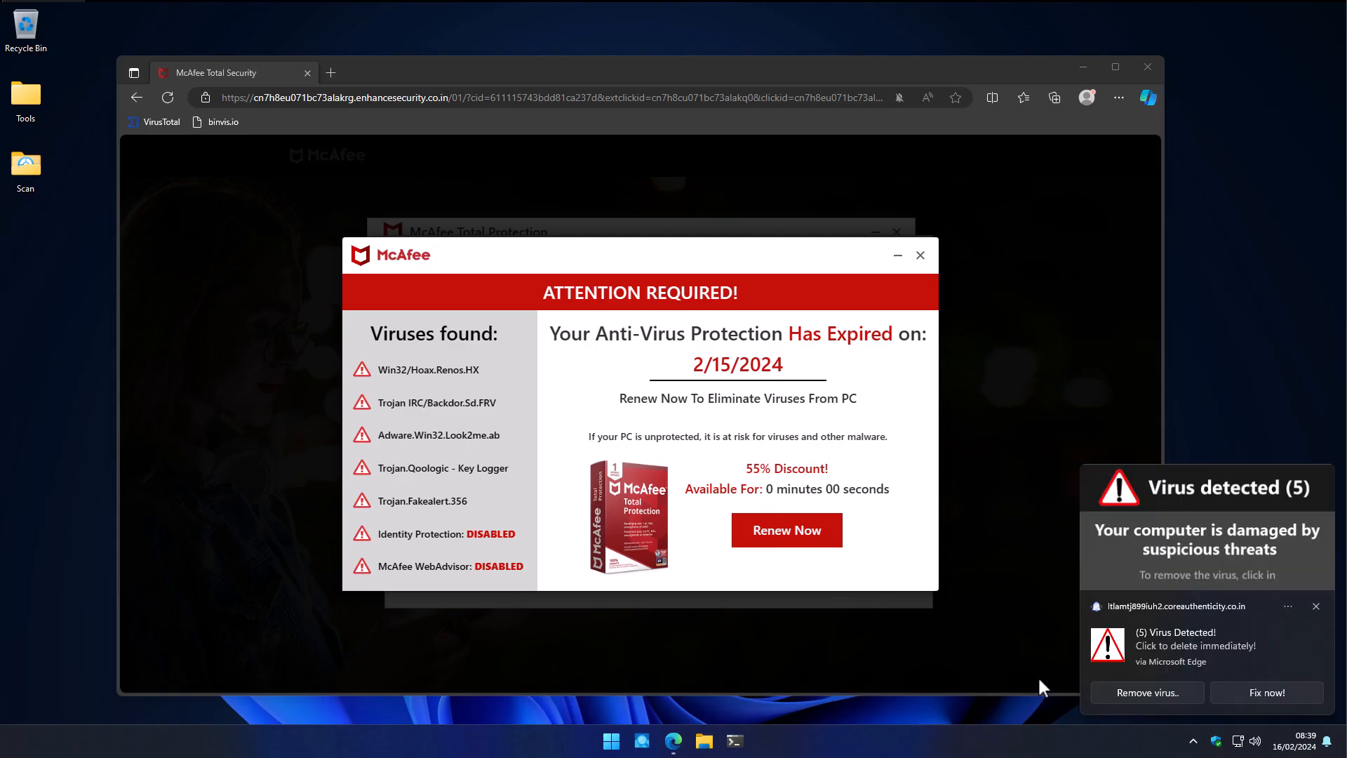
mouse_move(1152, 564)
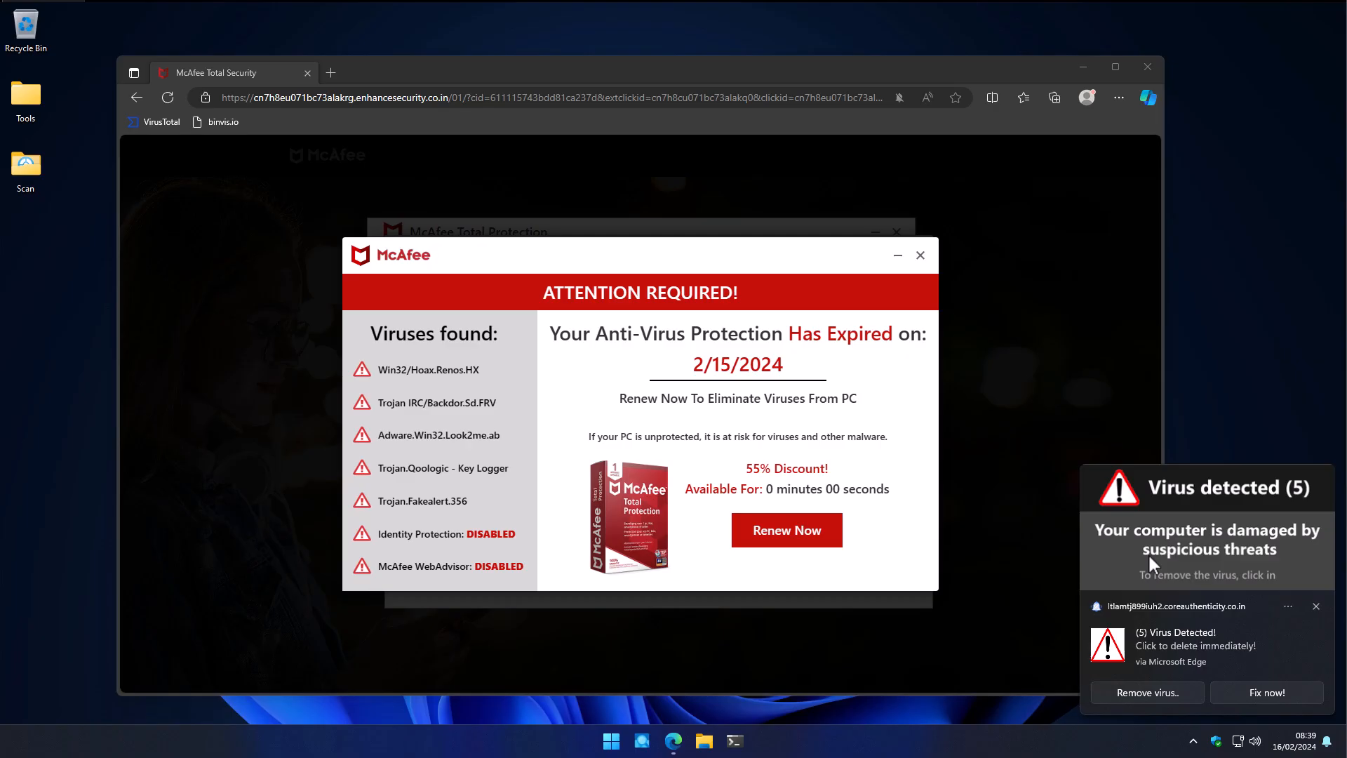
mouse_move(1233, 558)
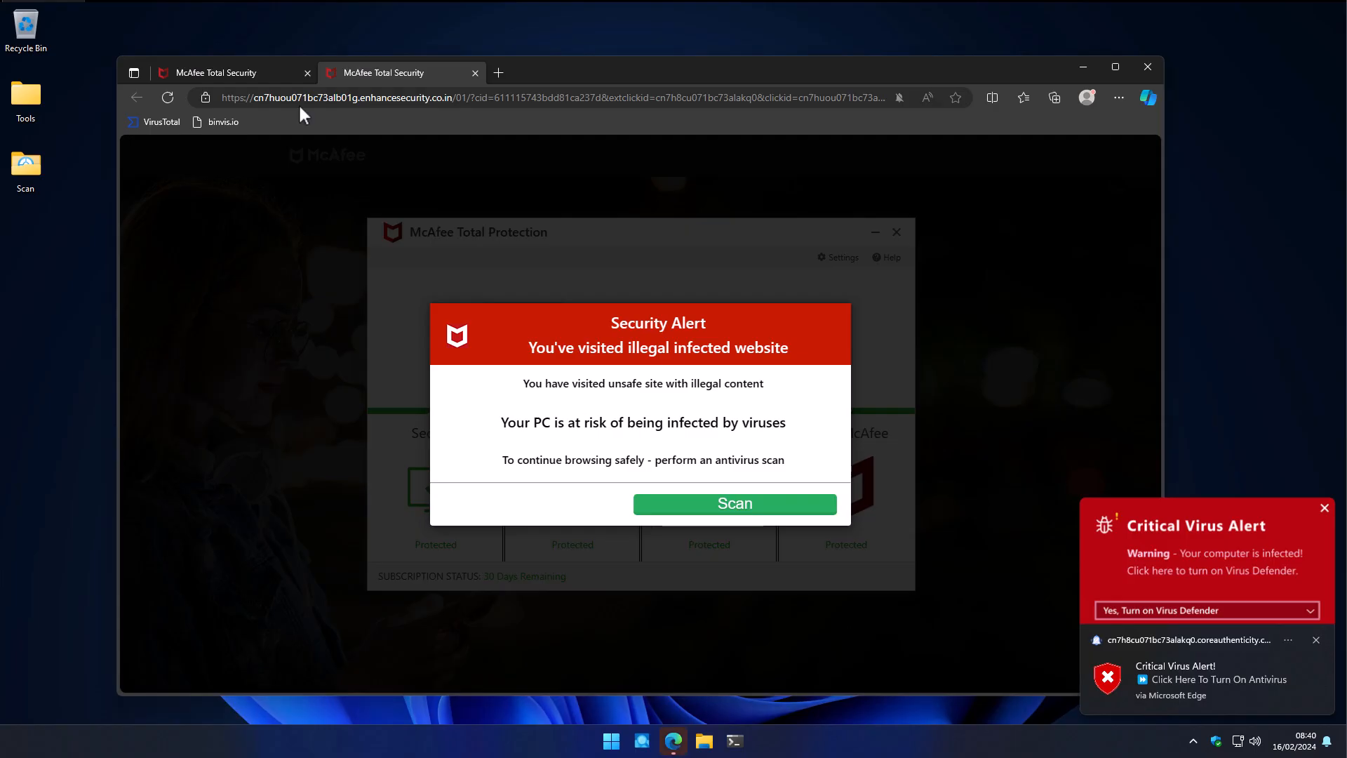
Highlight the fake enhancesecurity domain, then run the fake scan reporting five viruses
click(360, 97)
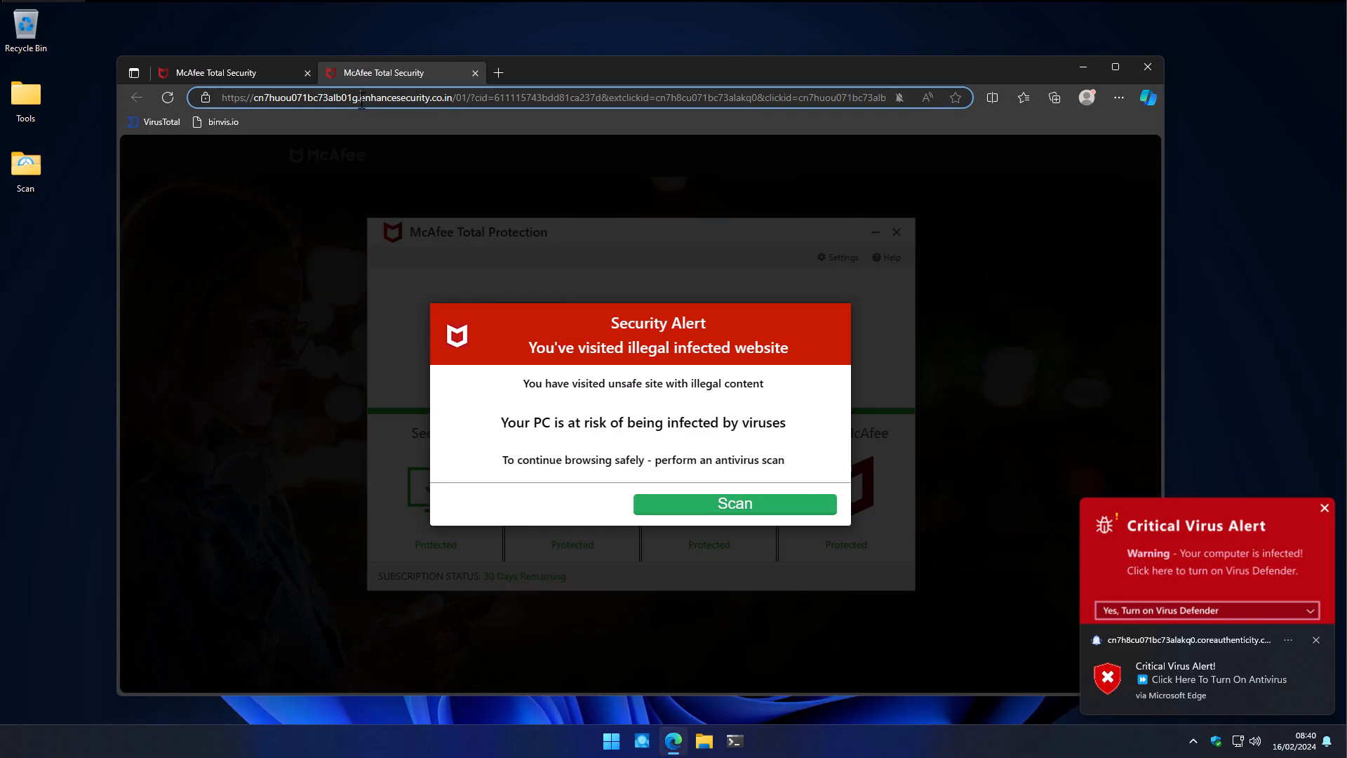
double_click(408, 98)
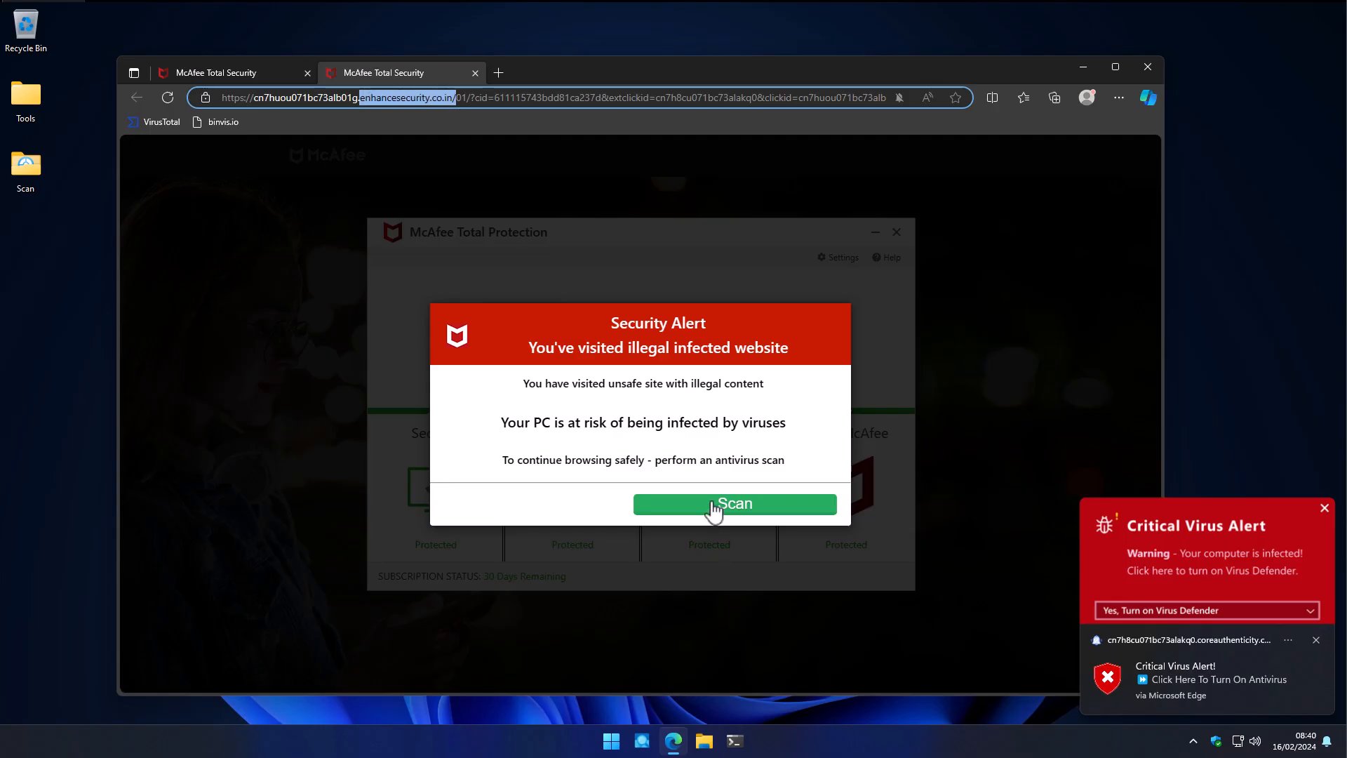
click(735, 504)
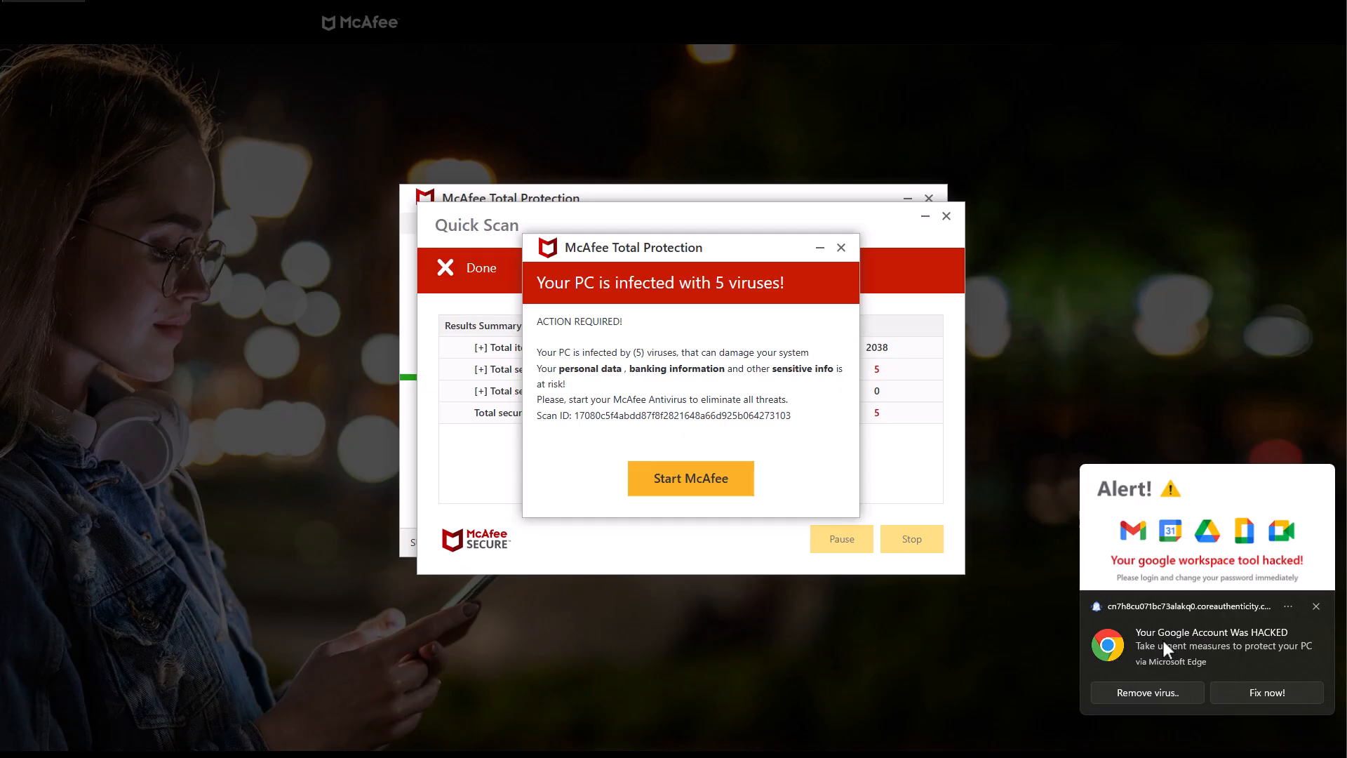
mouse_move(1166, 663)
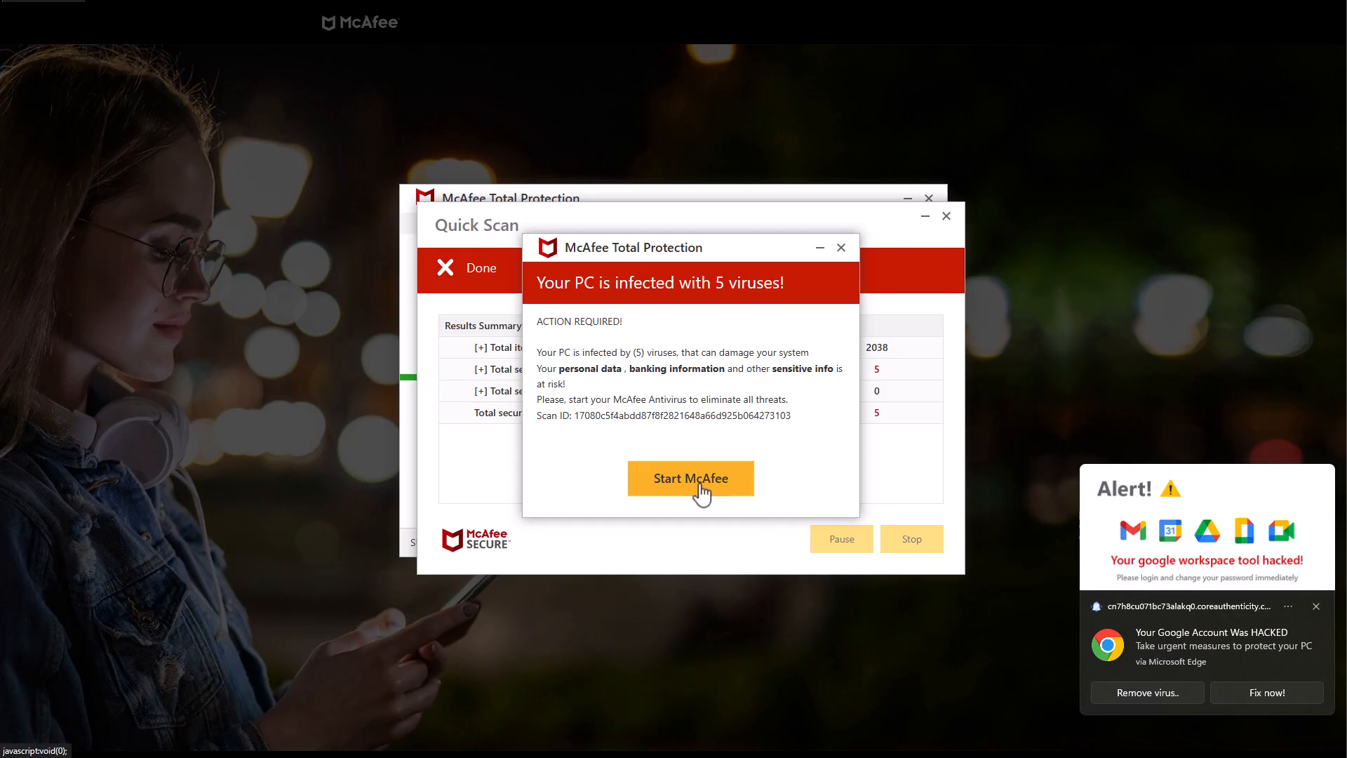
Follow Start McAfee and Renew Now through to mcafee.com Total Protection
click(690, 478)
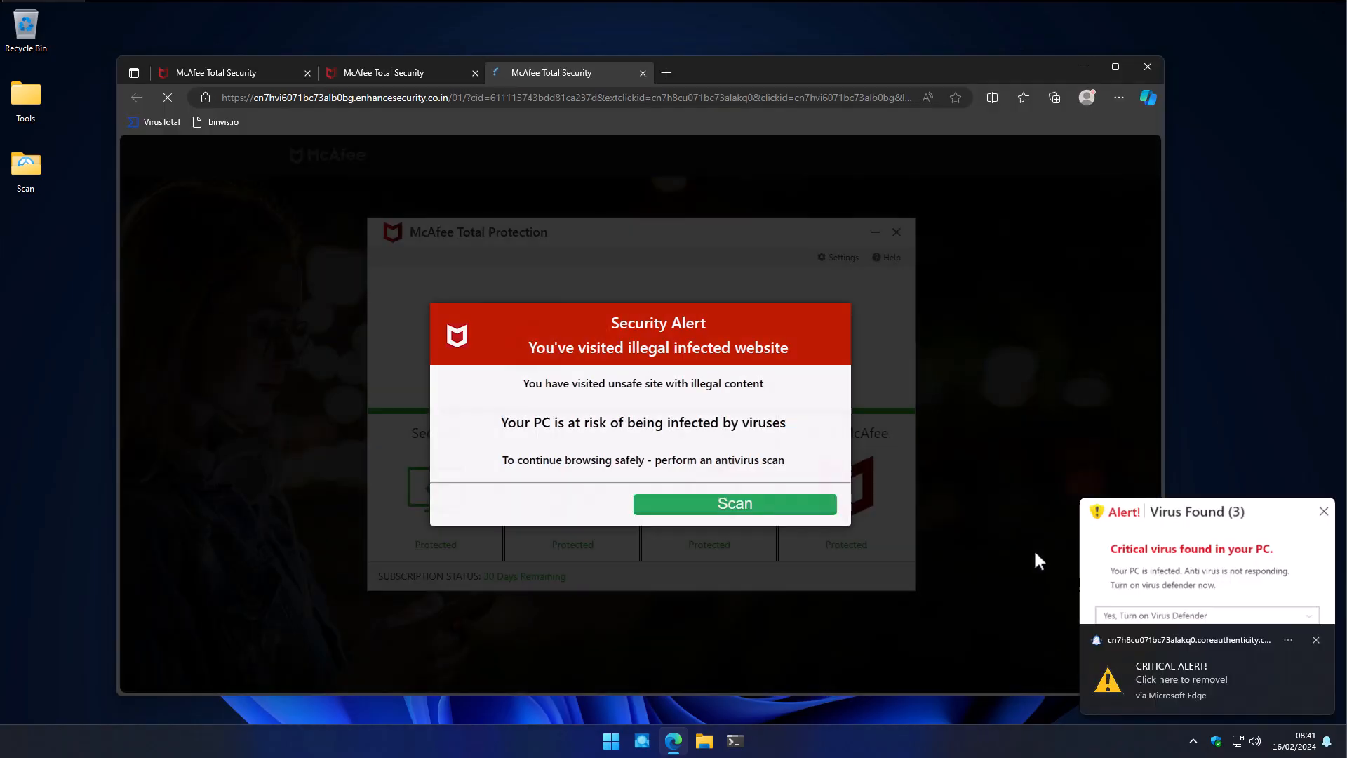
click(734, 503)
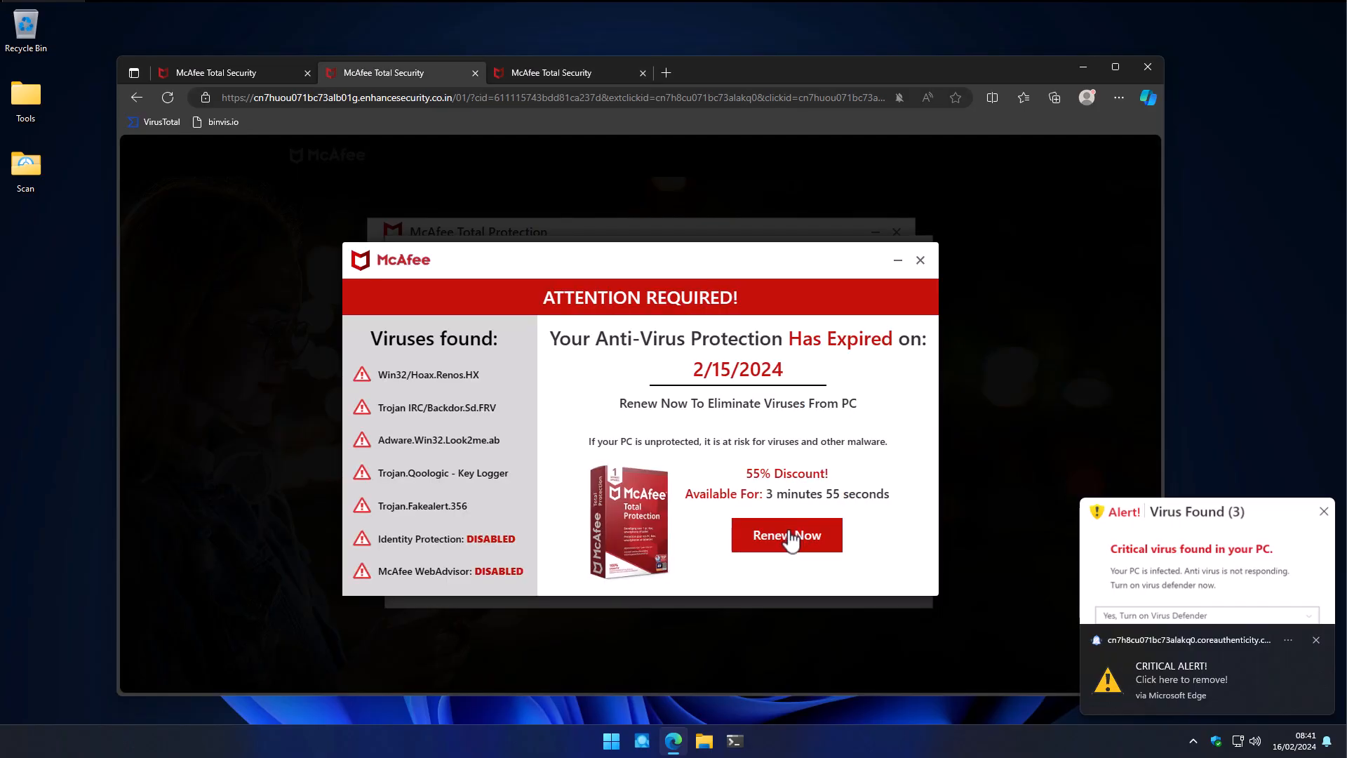
click(786, 535)
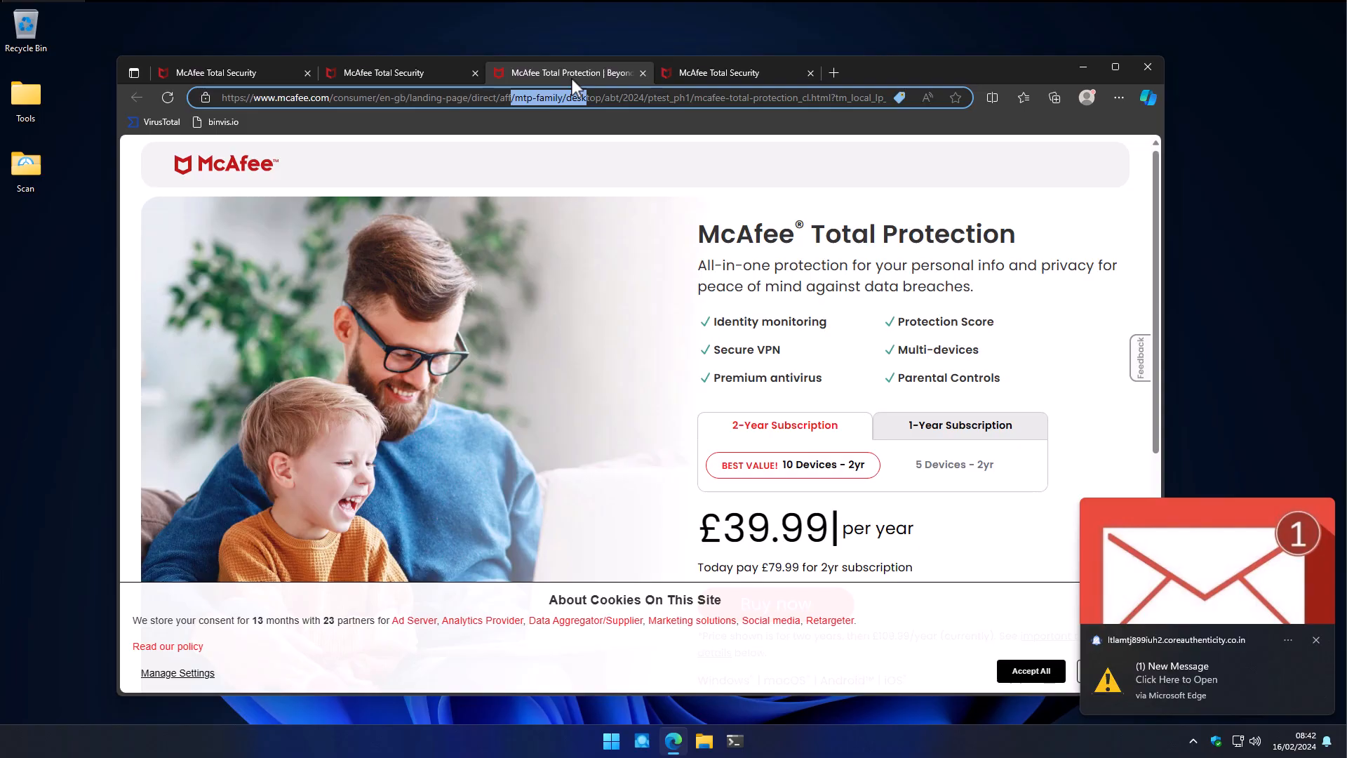
Highlight the /aff/ affiliate portion of the mcafee.com address
click(1316, 640)
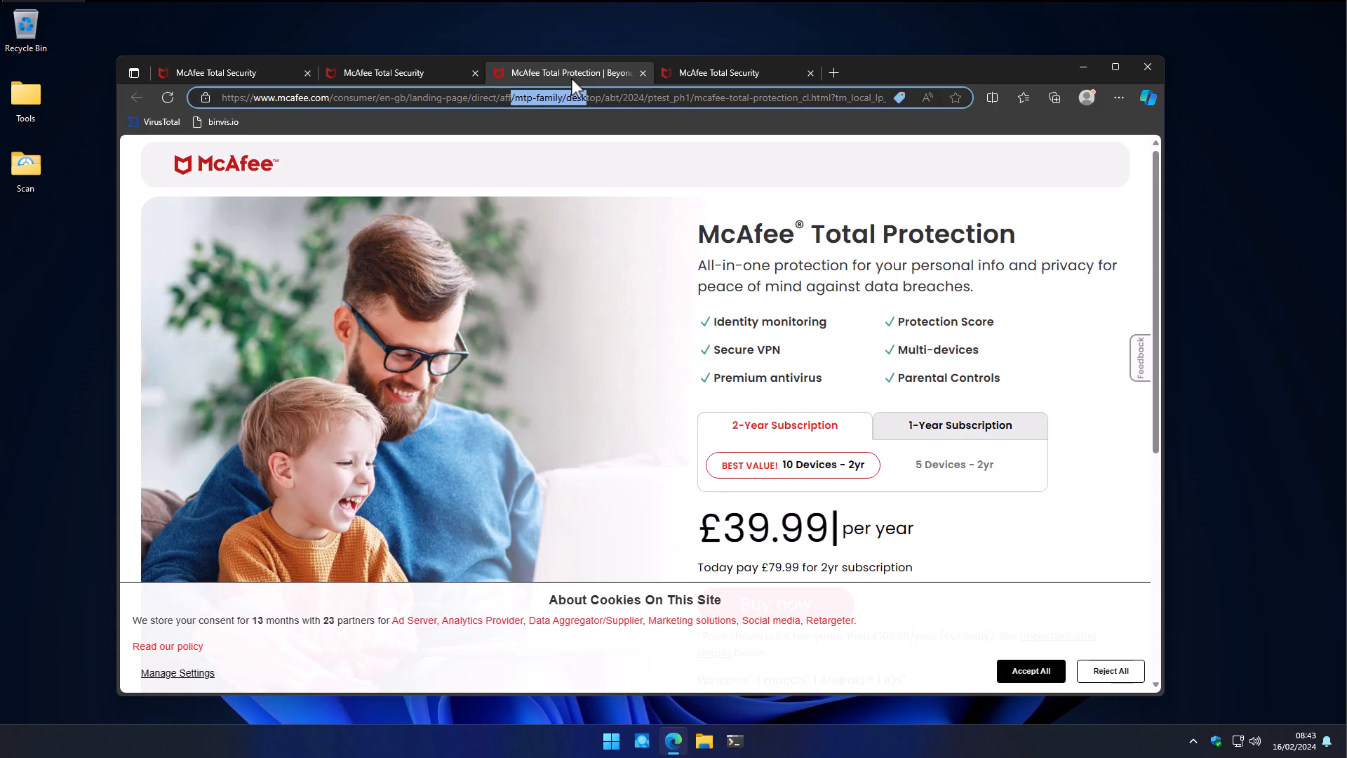
mouse_move(265, 194)
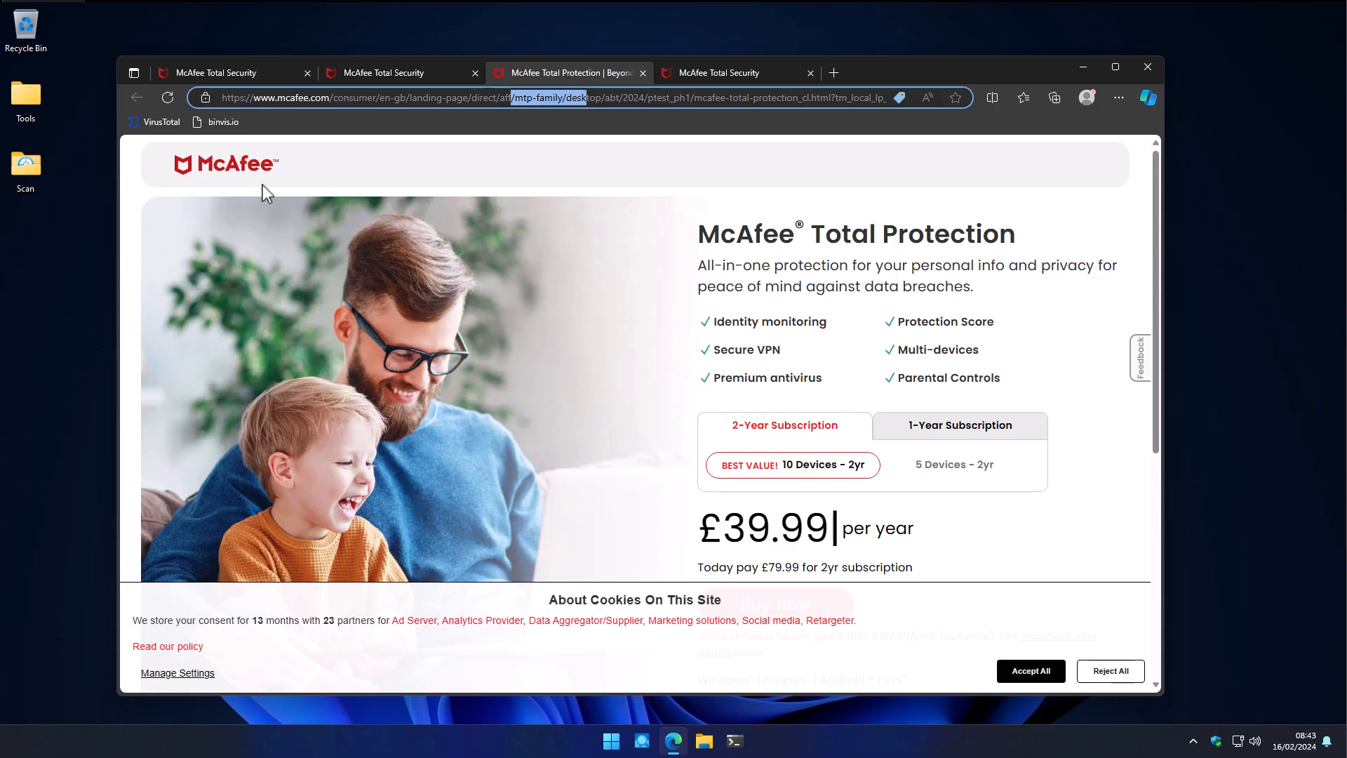
mouse_move(524, 150)
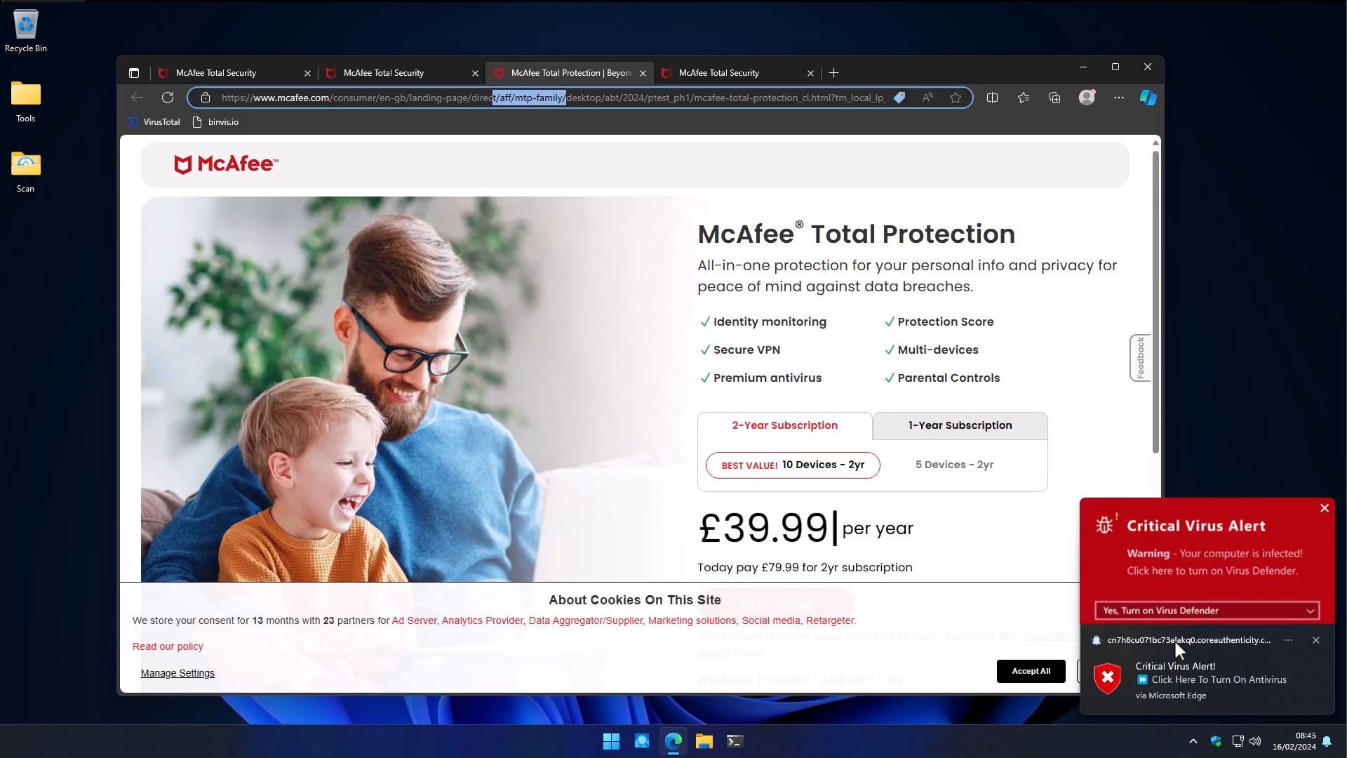
mouse_move(1182, 638)
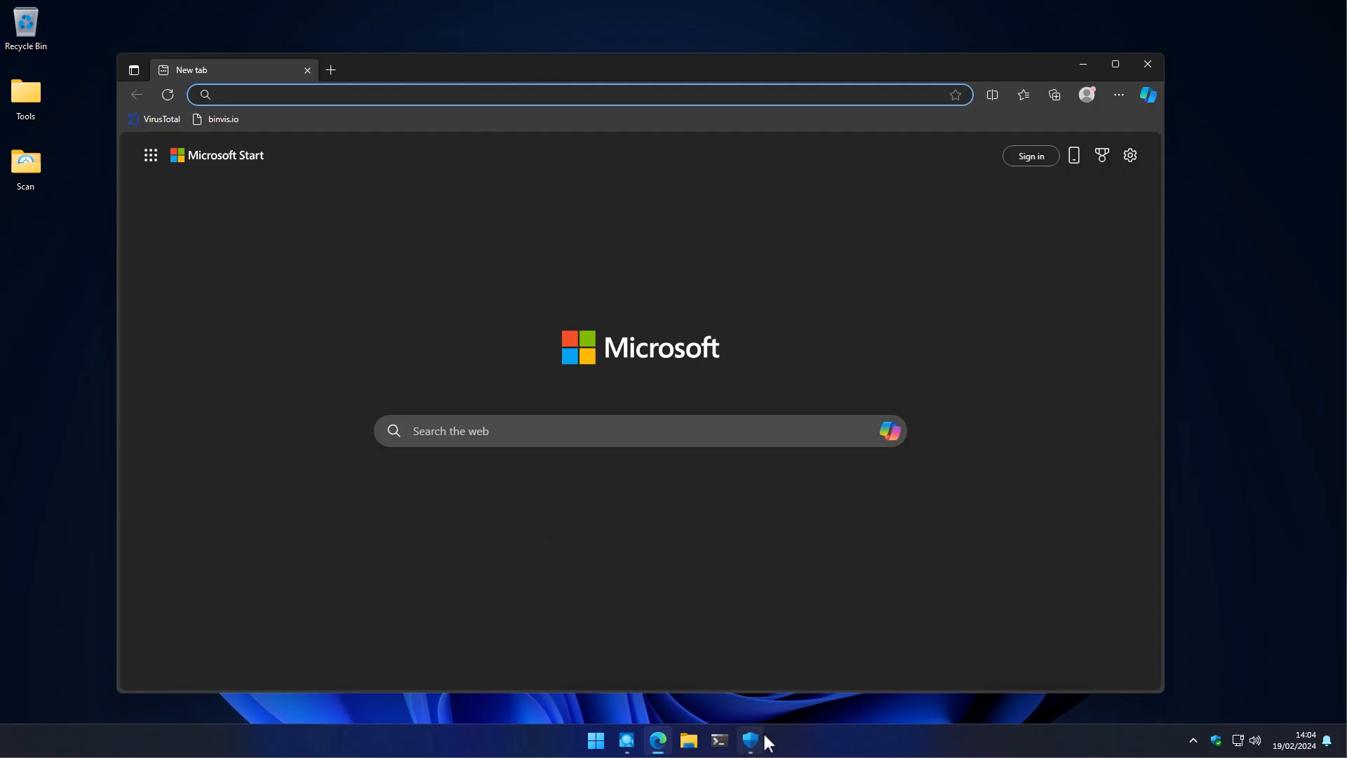
Search Google for 'kaspersky wallpaper' from a new tab's address bar
click(749, 740)
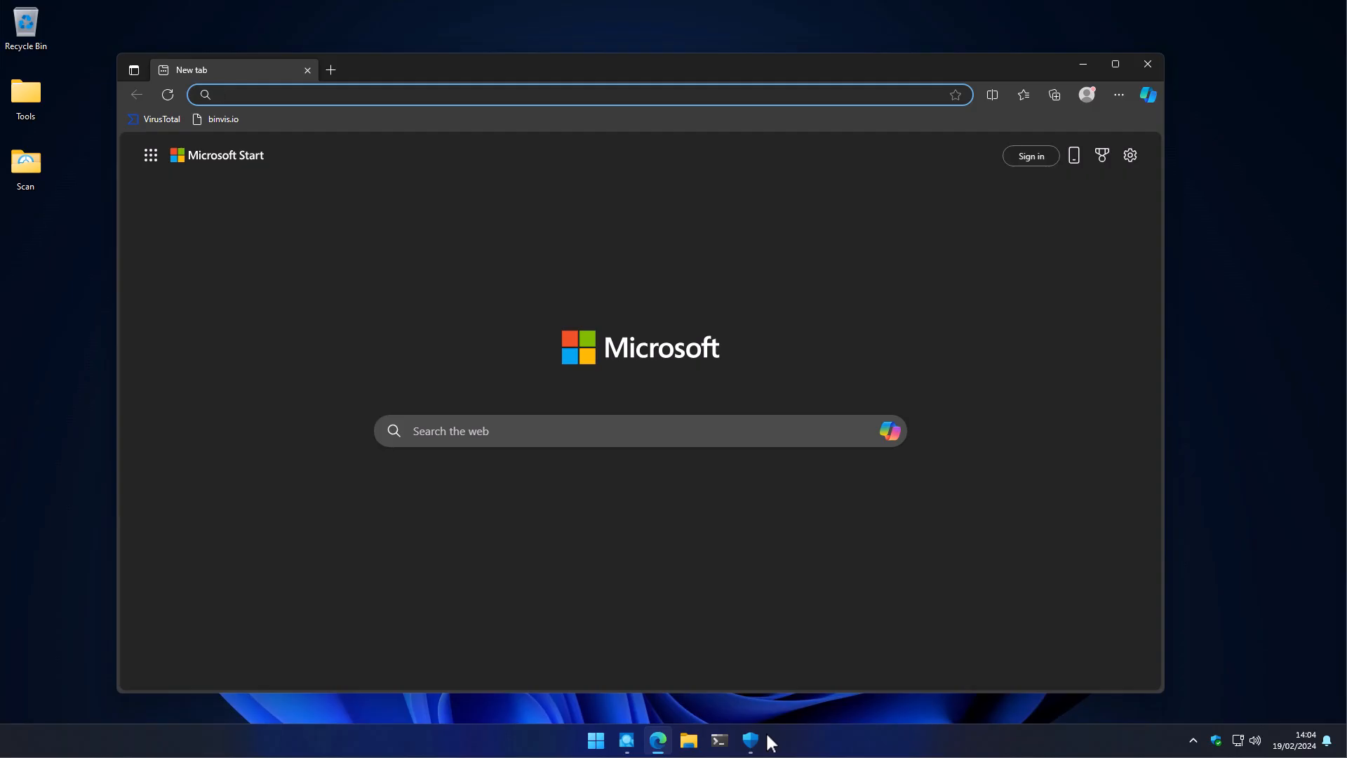
text(wallpaper)
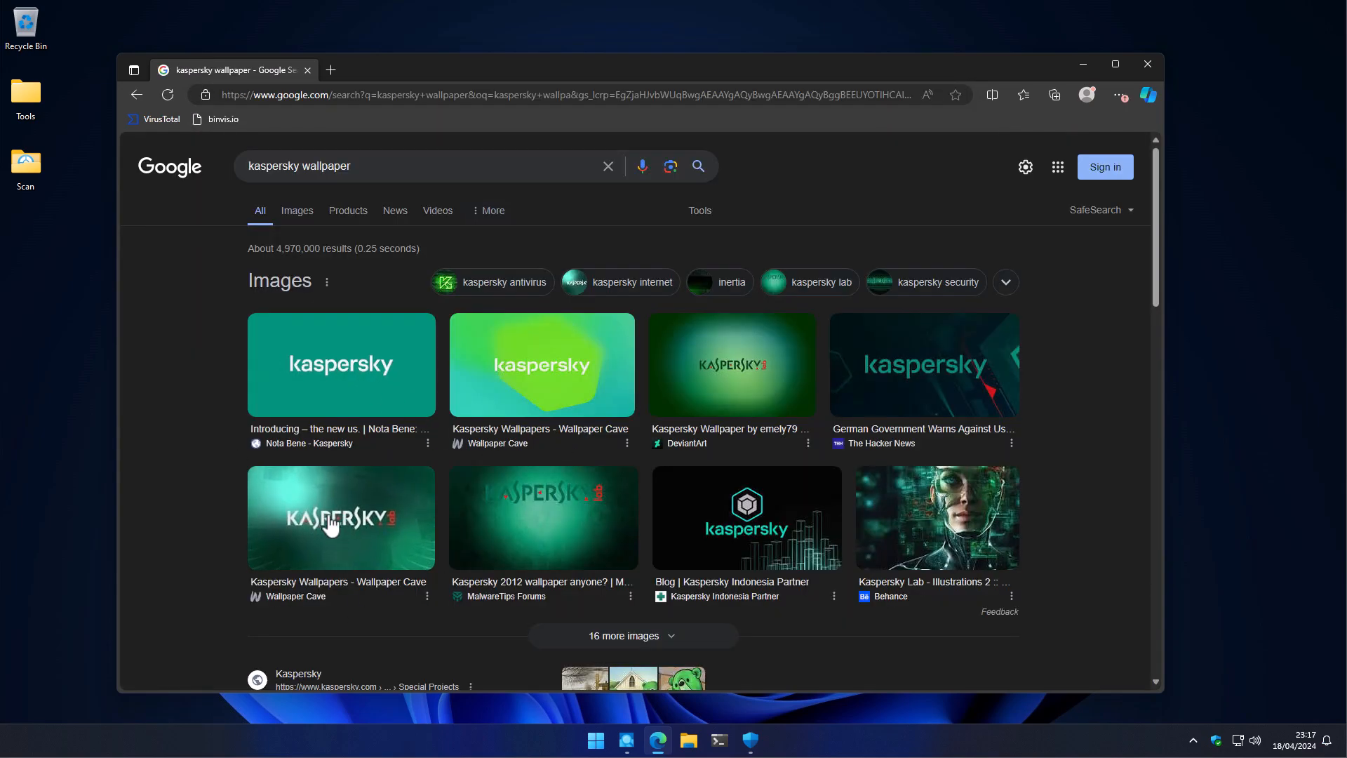
mouse_move(412, 518)
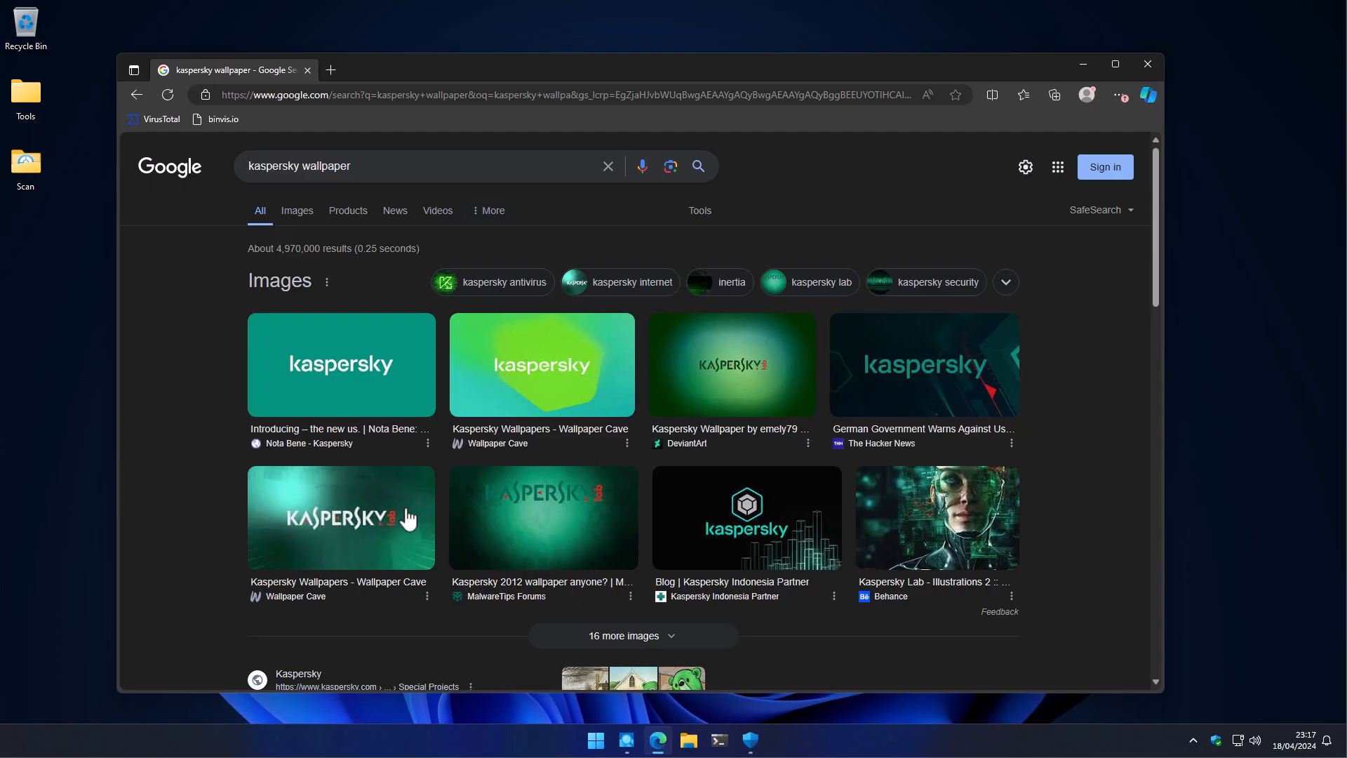
mouse_move(1106, 460)
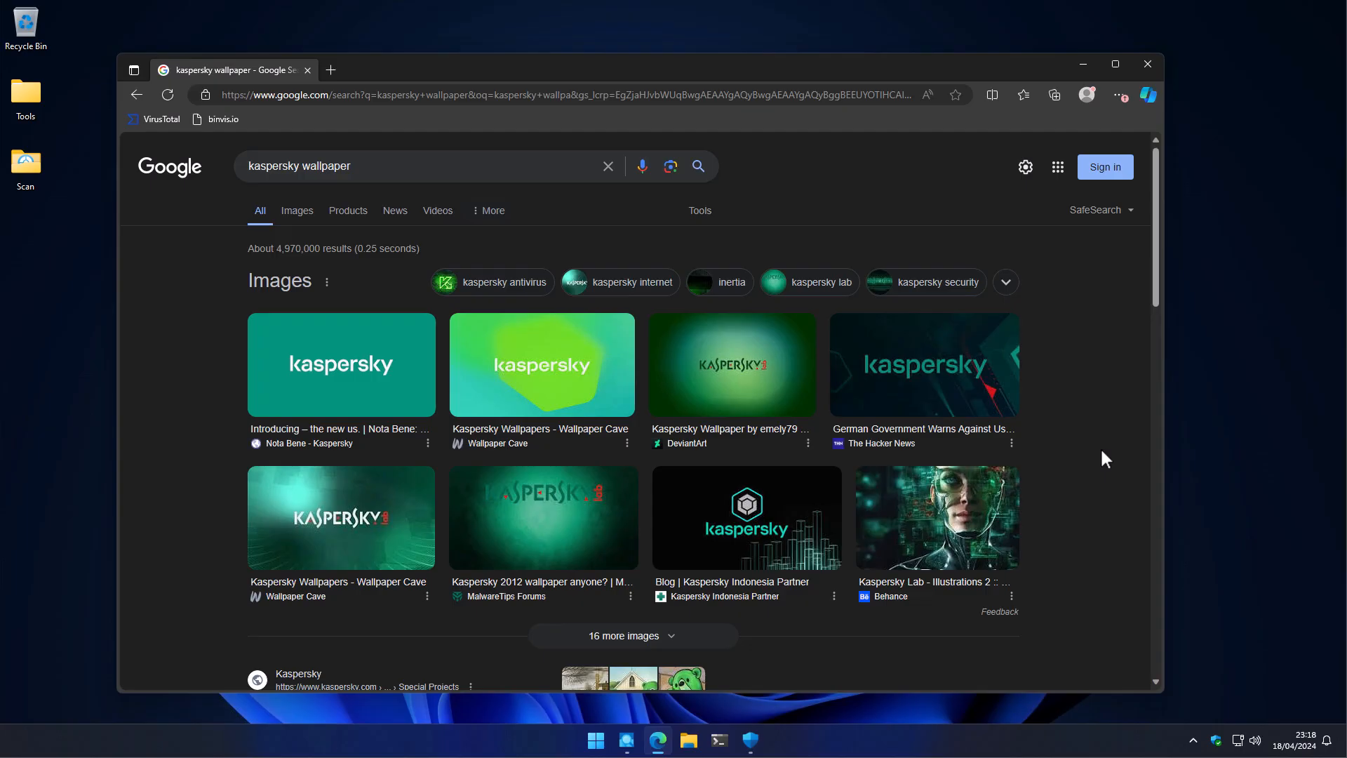
scroll(down, 3)
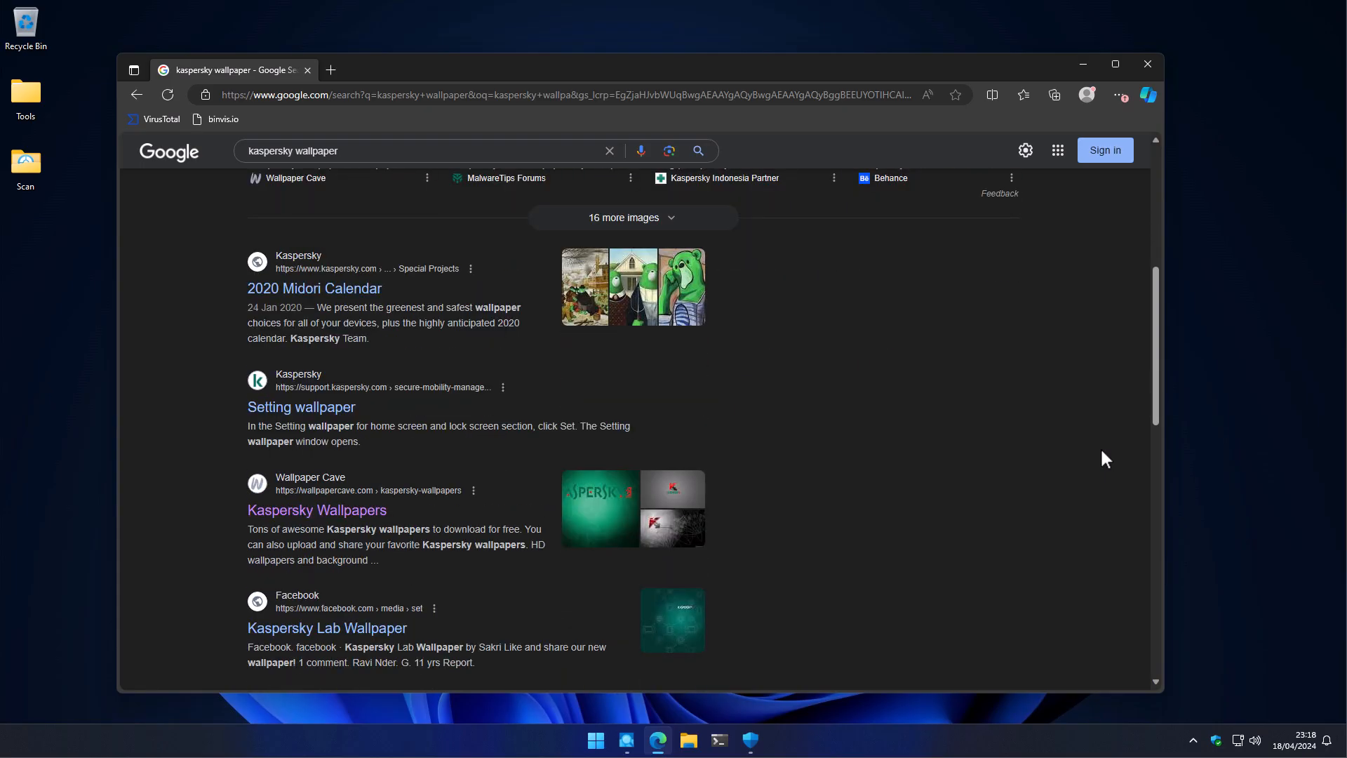
scroll(down, 3)
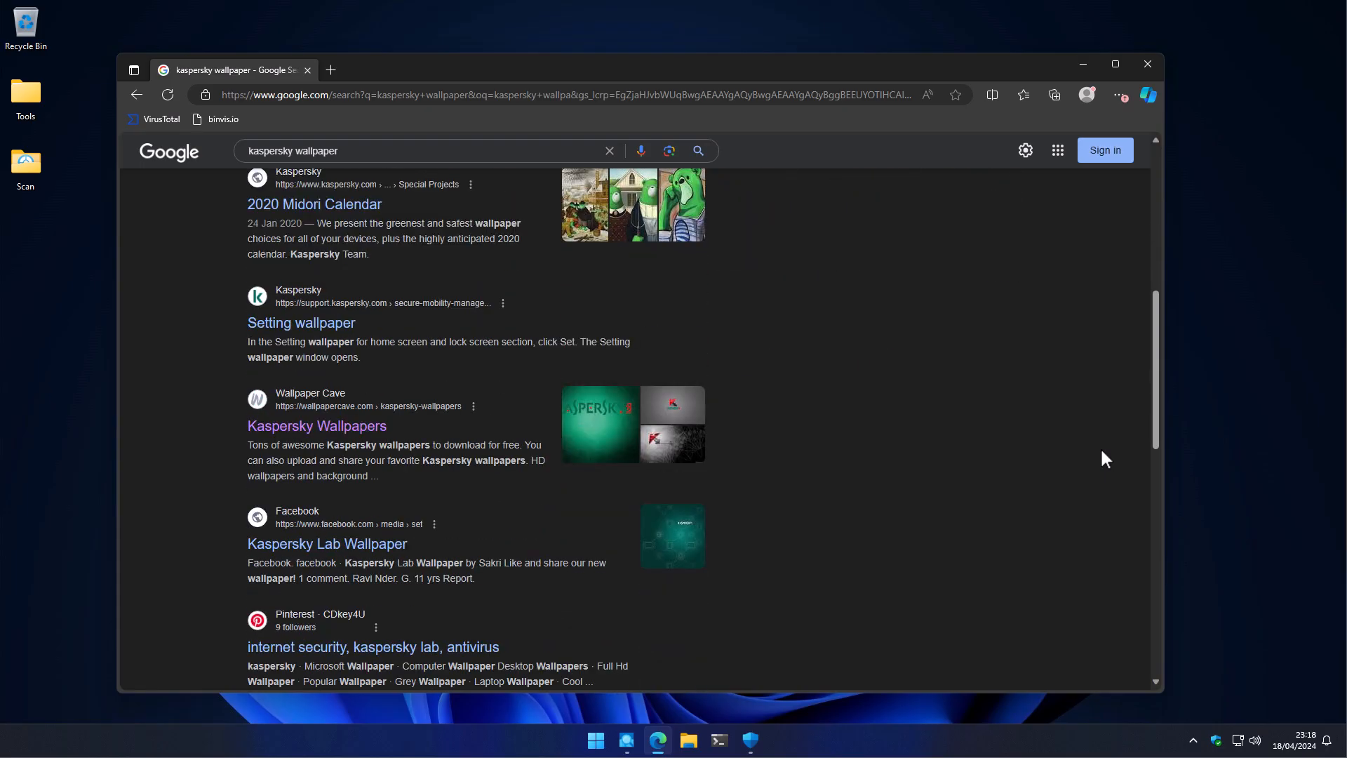
scroll(down, 3)
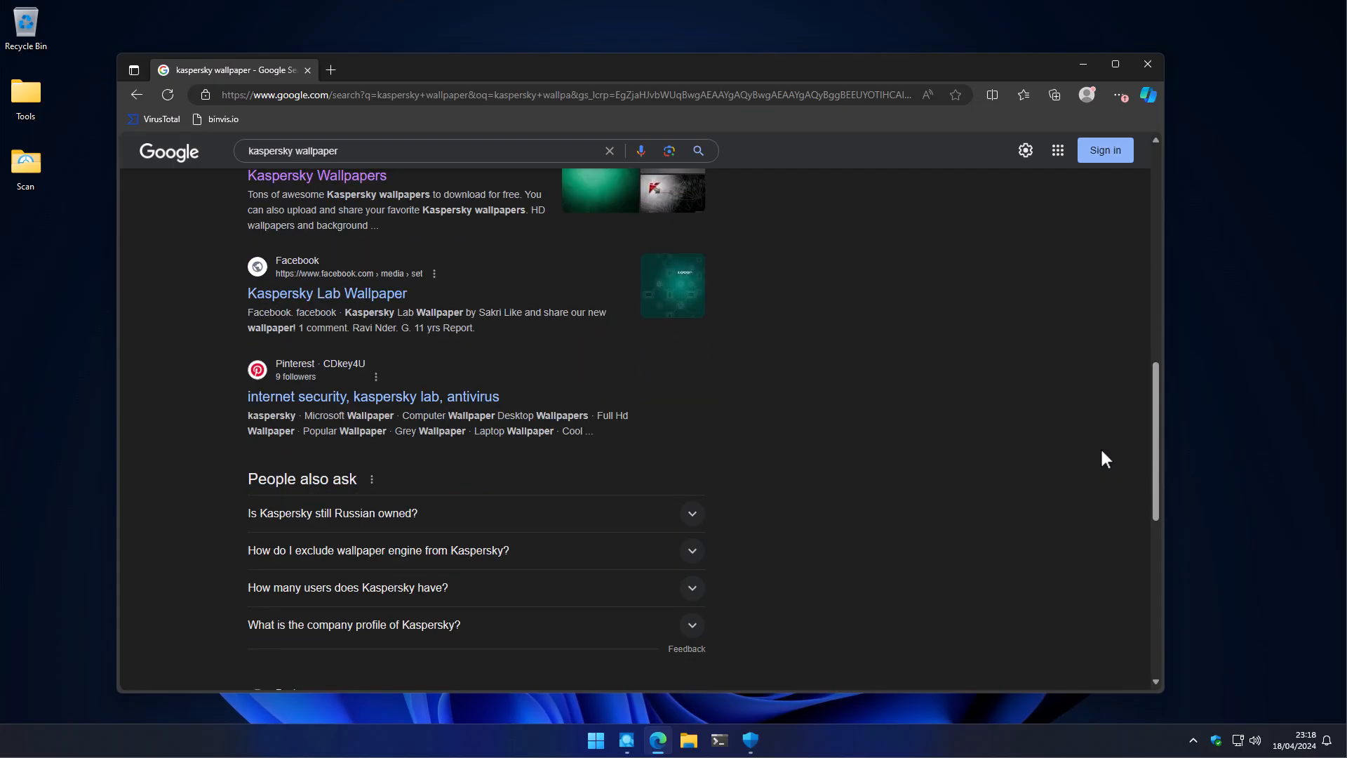
mouse_move(1096, 464)
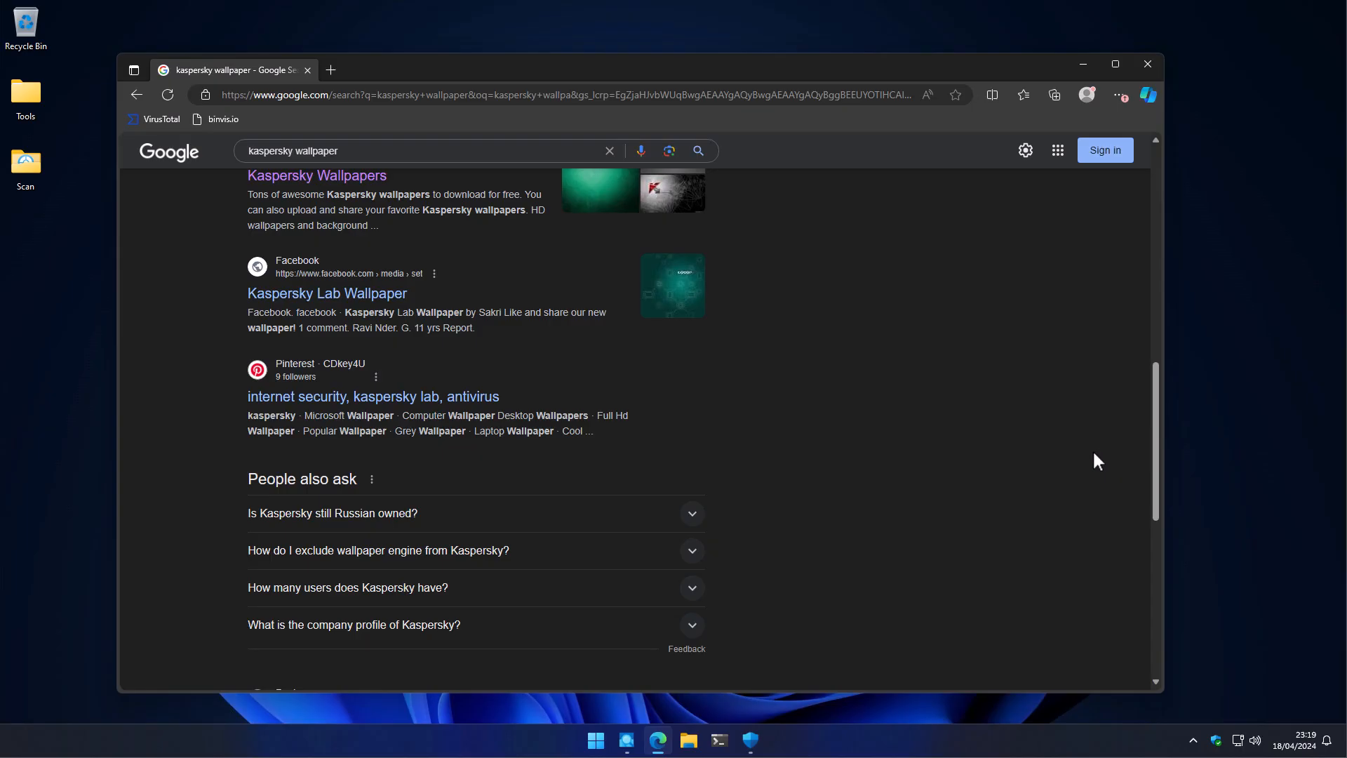
mouse_move(1034, 457)
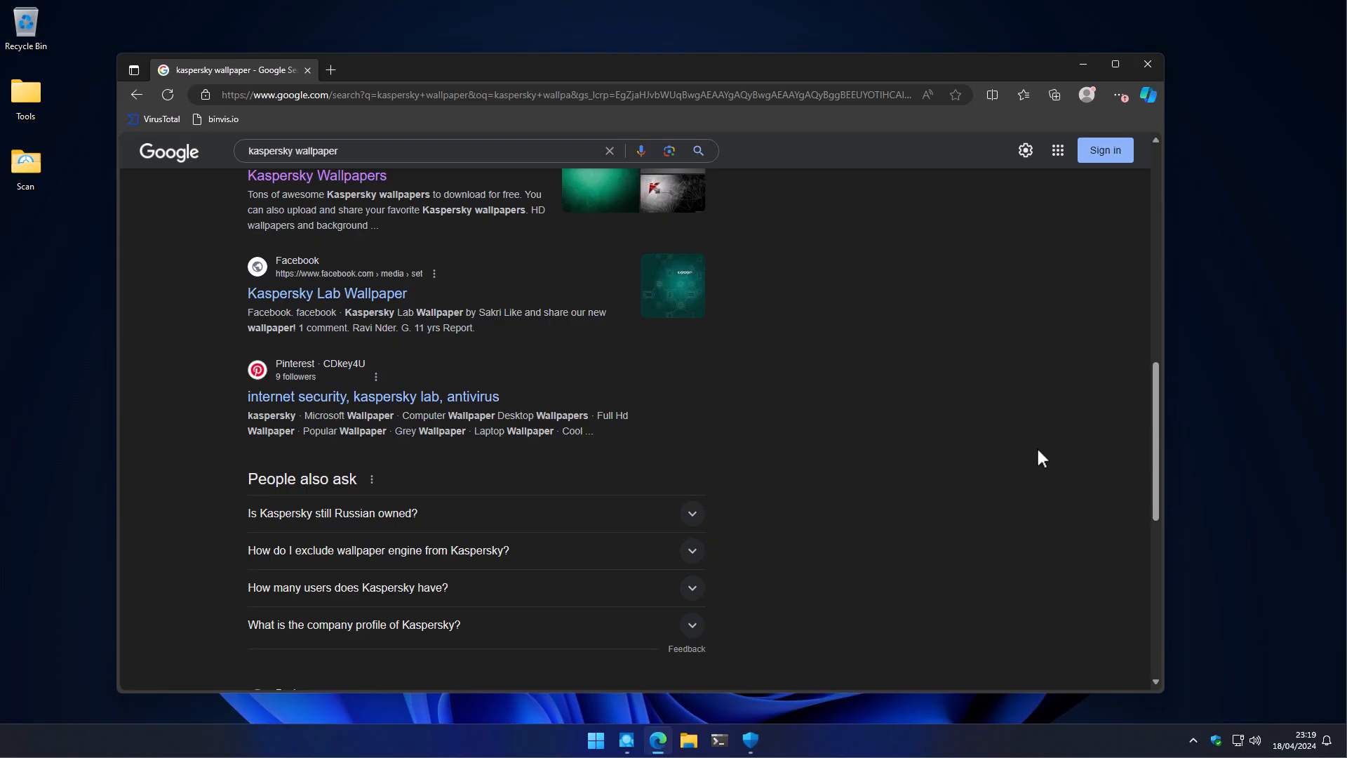
mouse_move(915, 449)
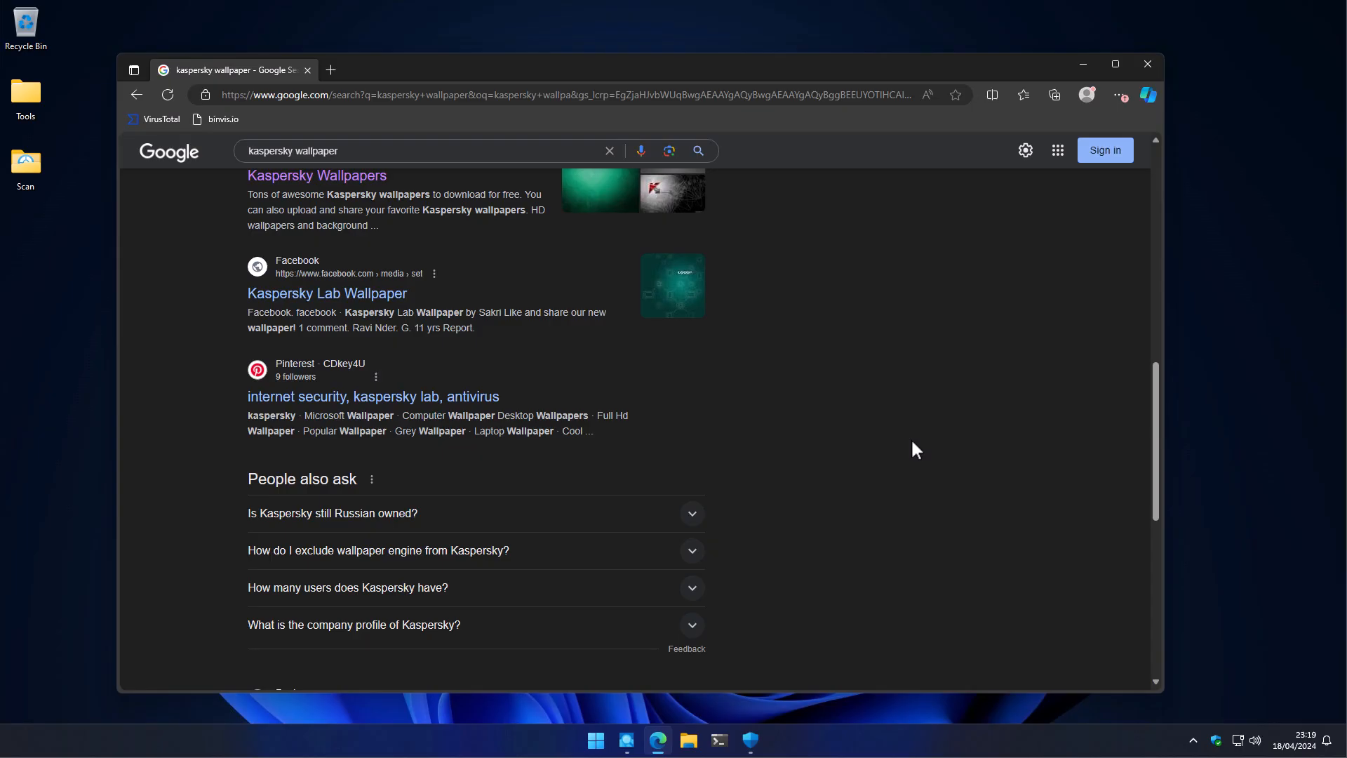
mouse_move(799, 228)
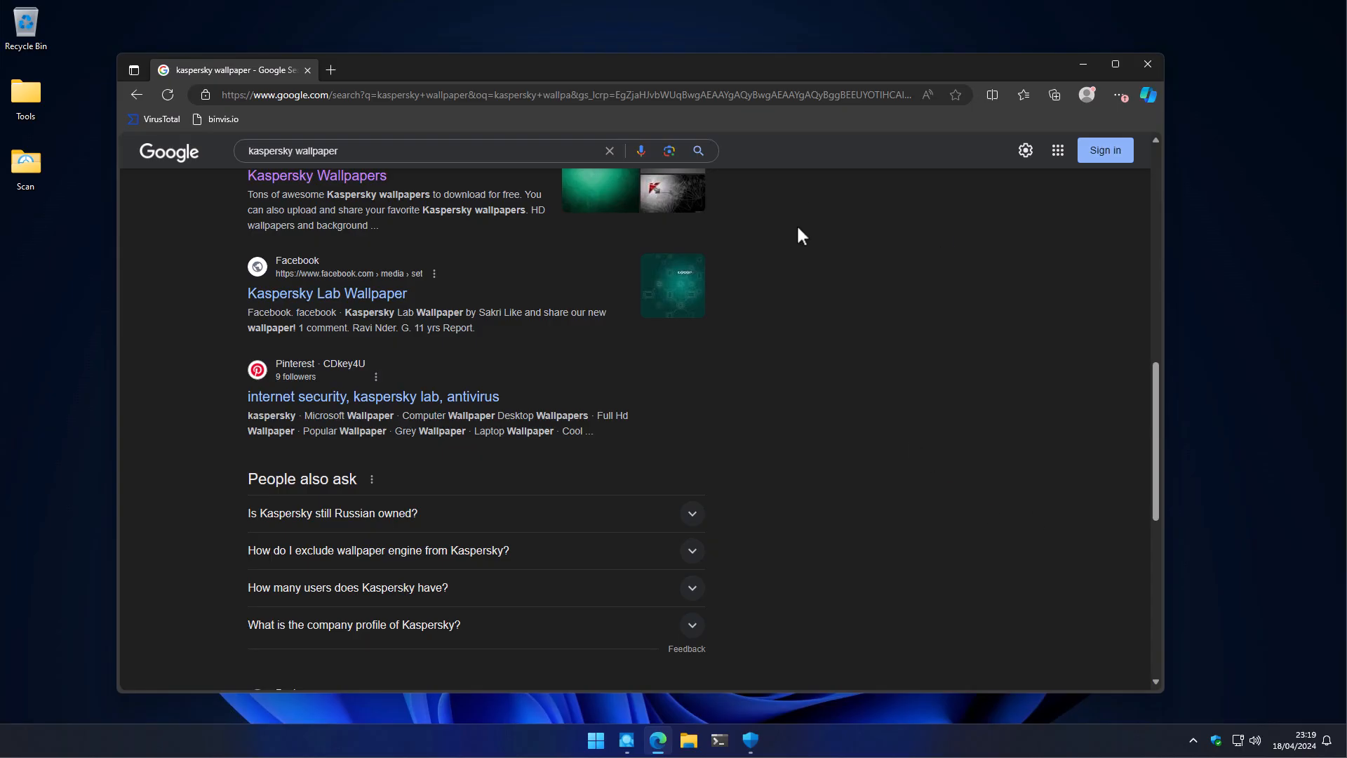
mouse_move(773, 228)
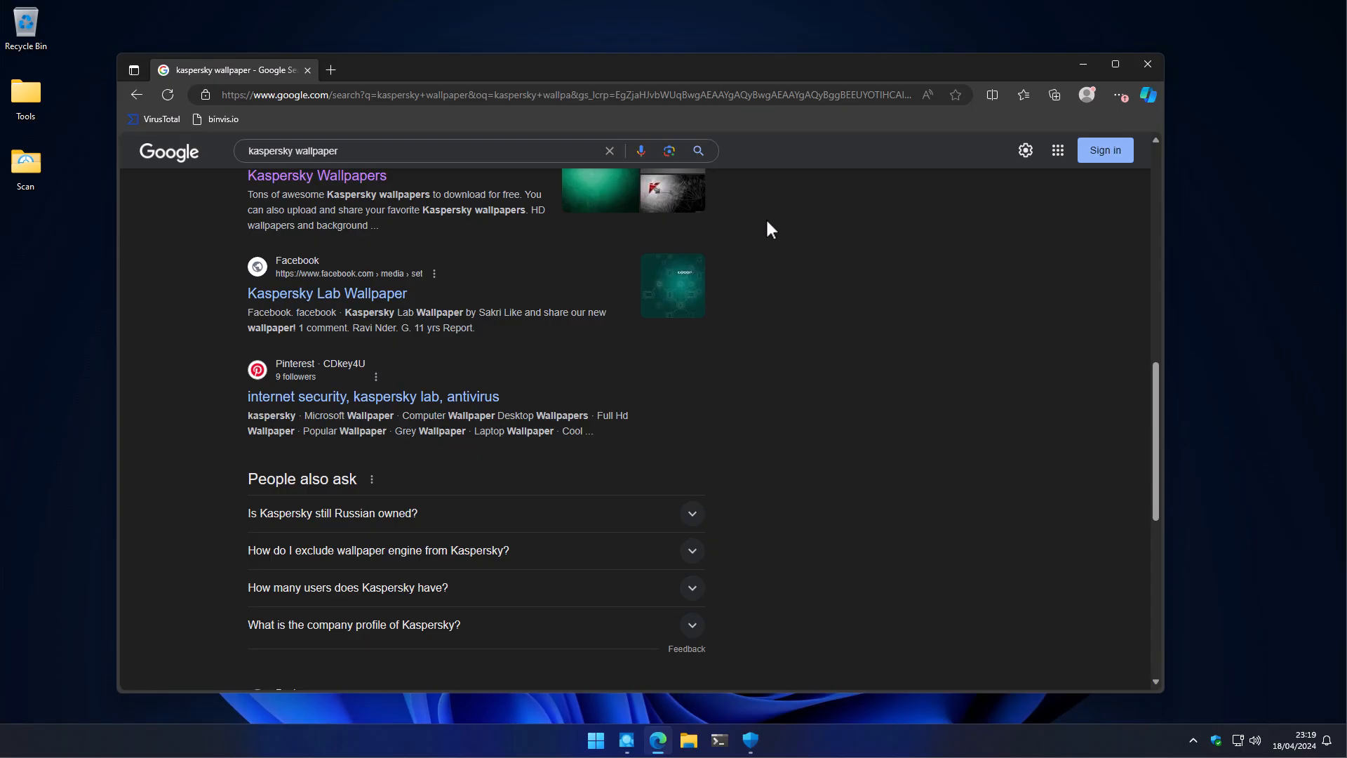
Filter Edge Settings for 'notifications' and scroll to App and notification settings
click(1117, 94)
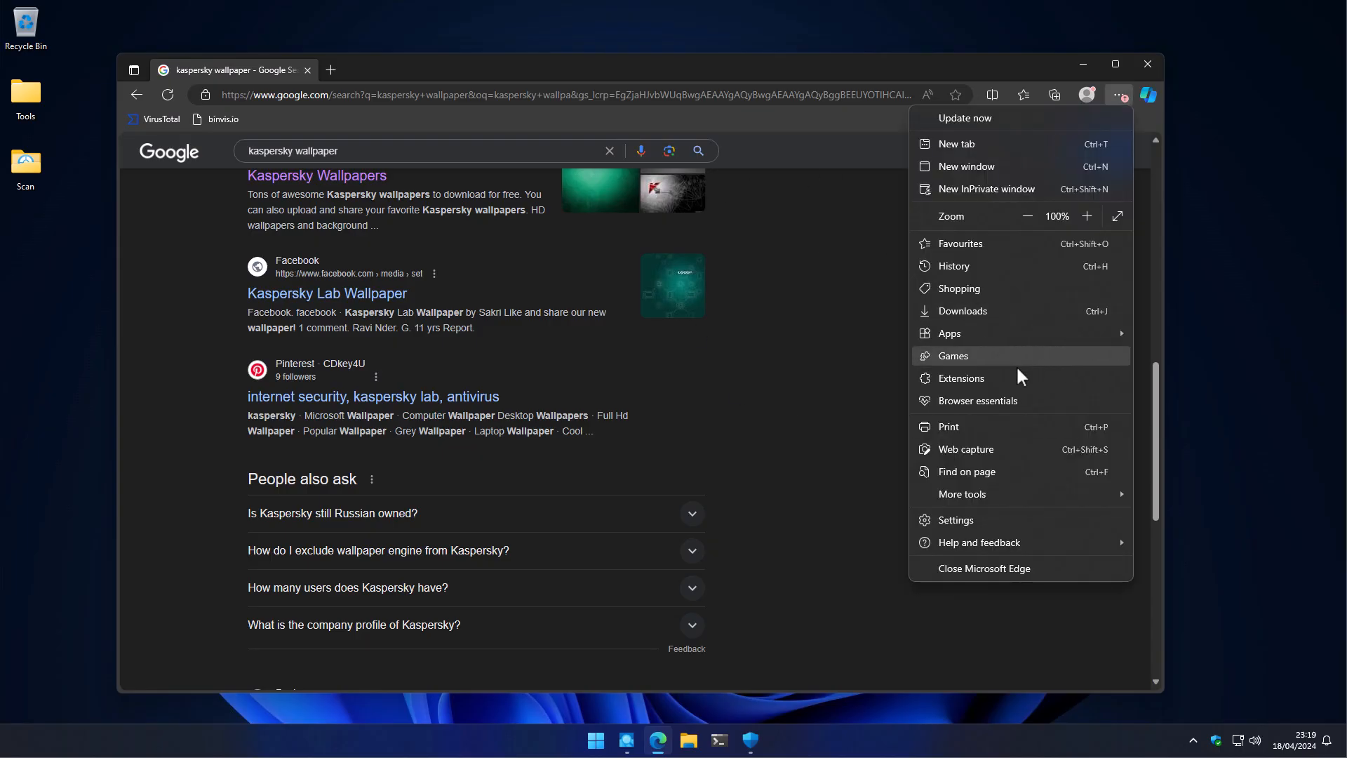
mouse_move(987, 533)
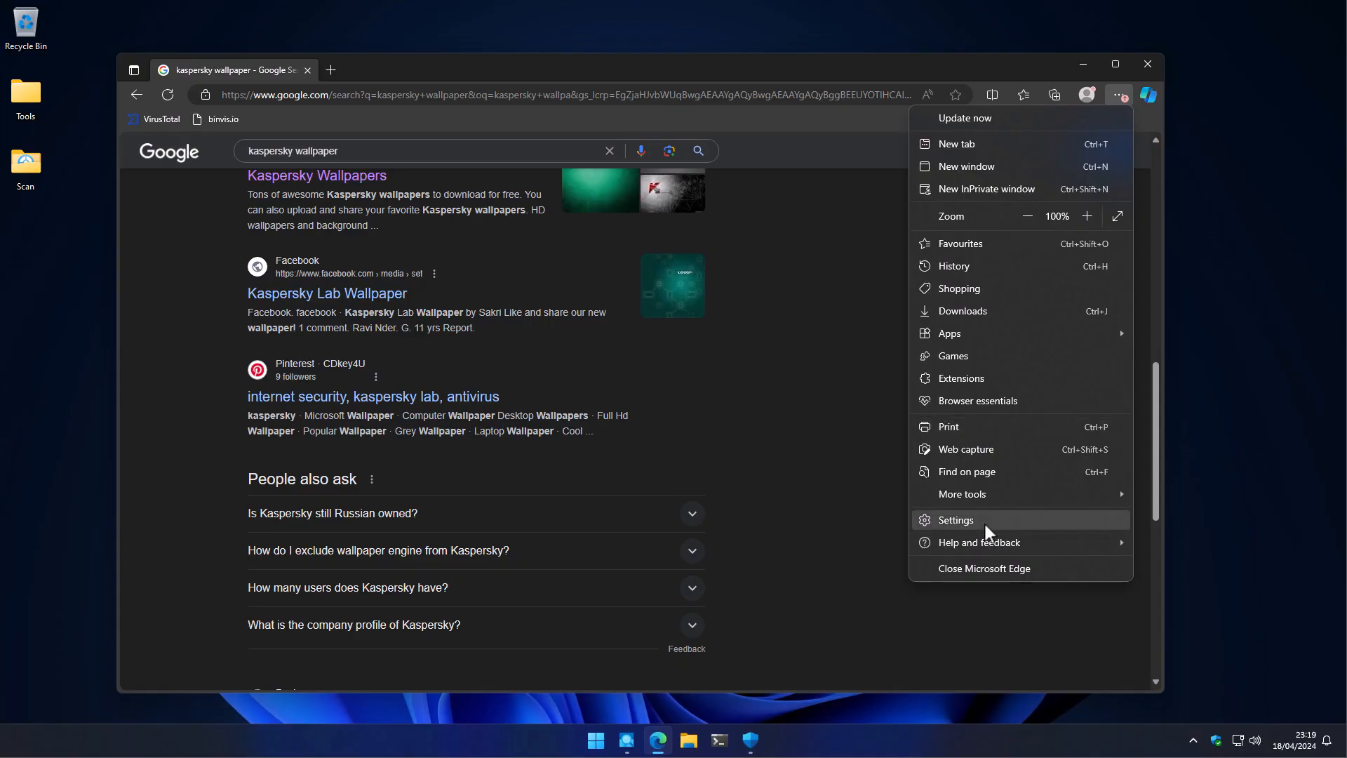
click(956, 520)
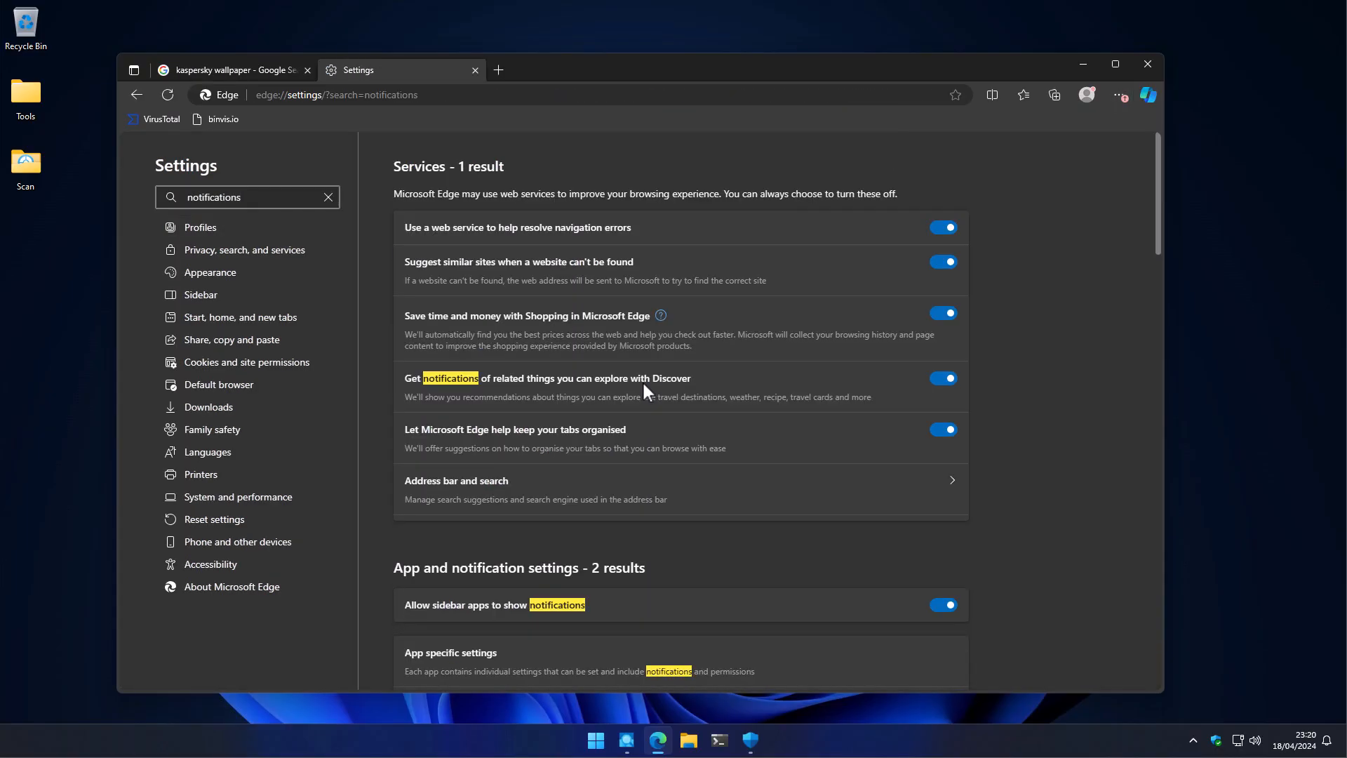
mouse_move(647, 379)
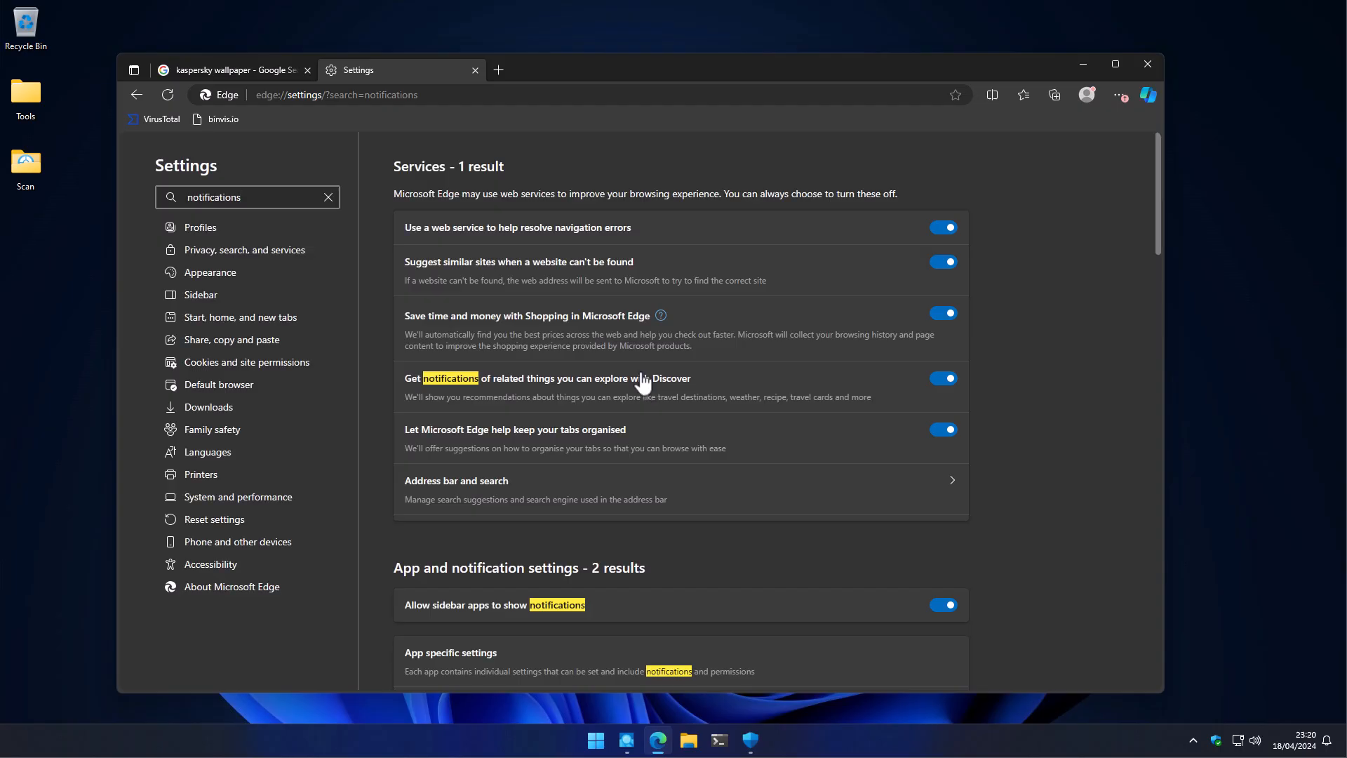
mouse_move(609, 405)
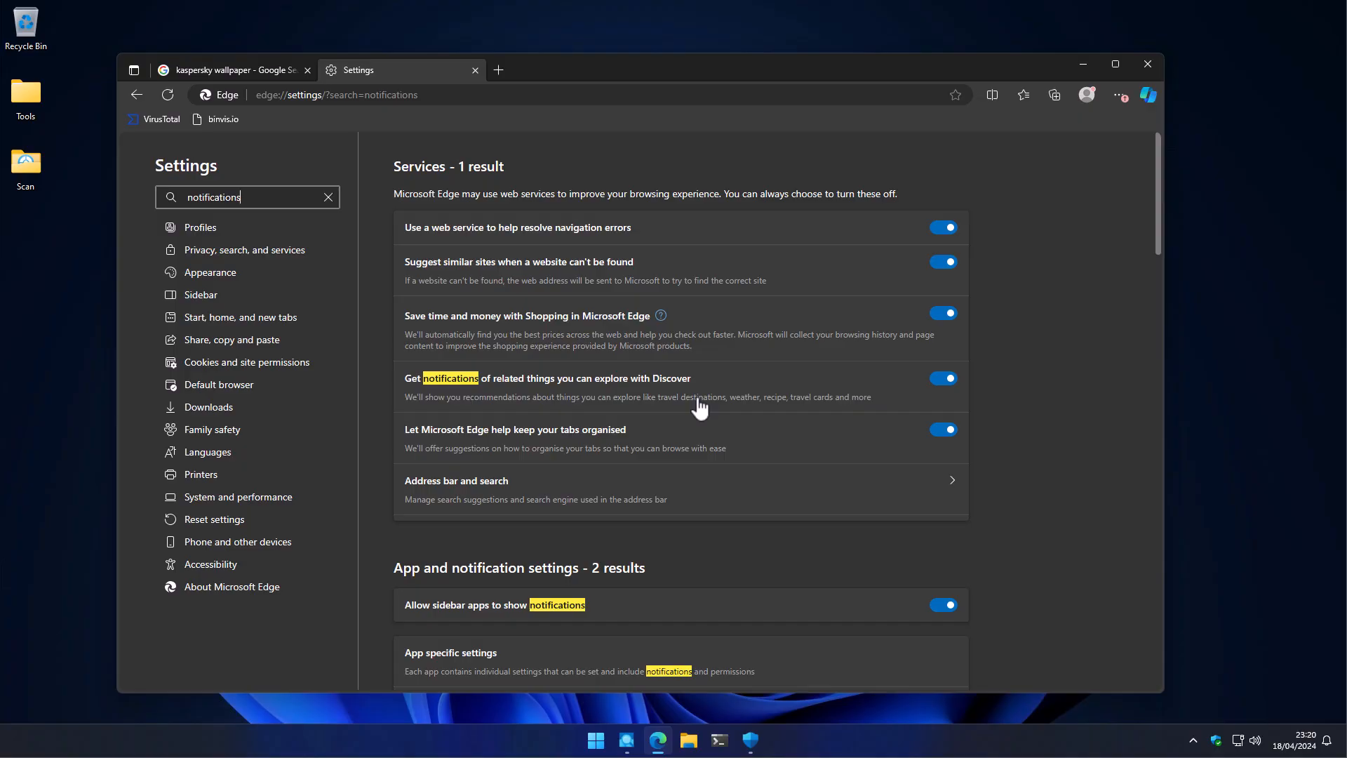
scroll(down, 3)
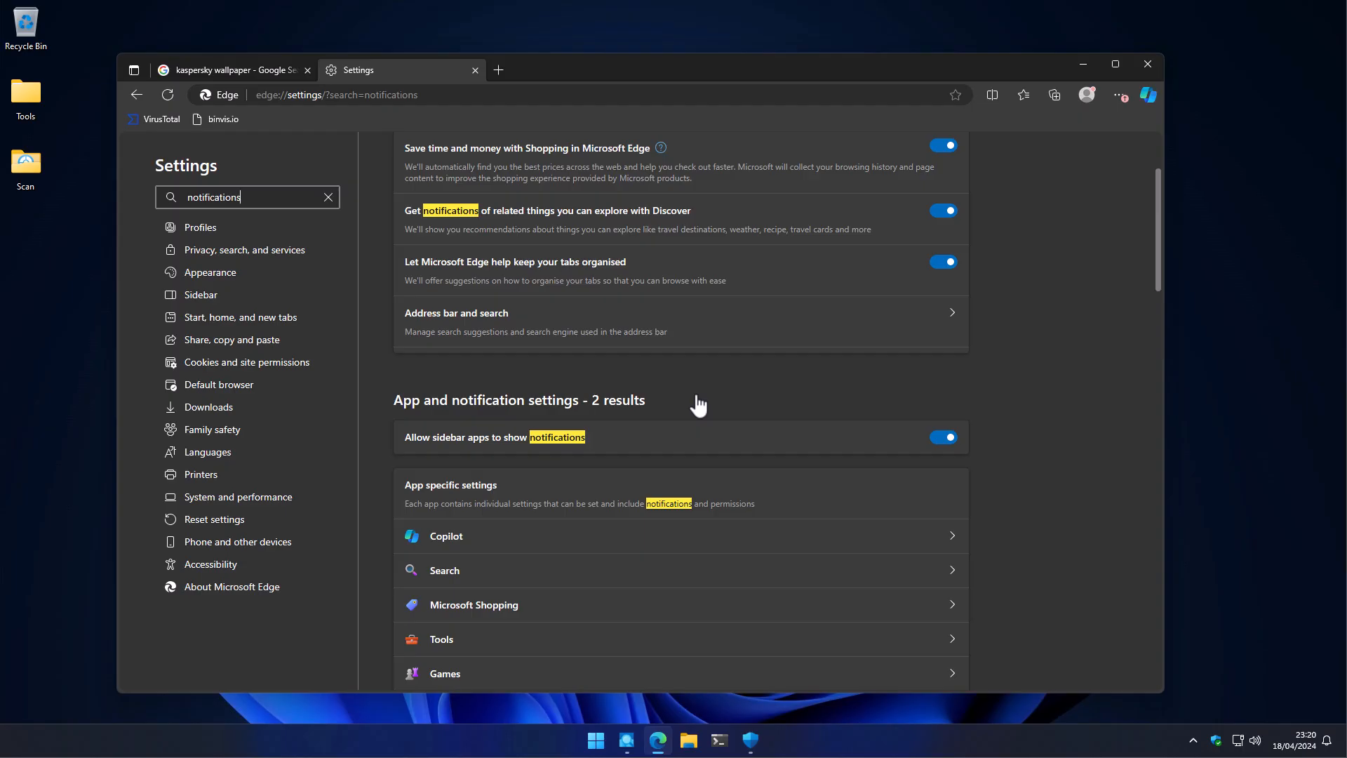
mouse_move(1146, 64)
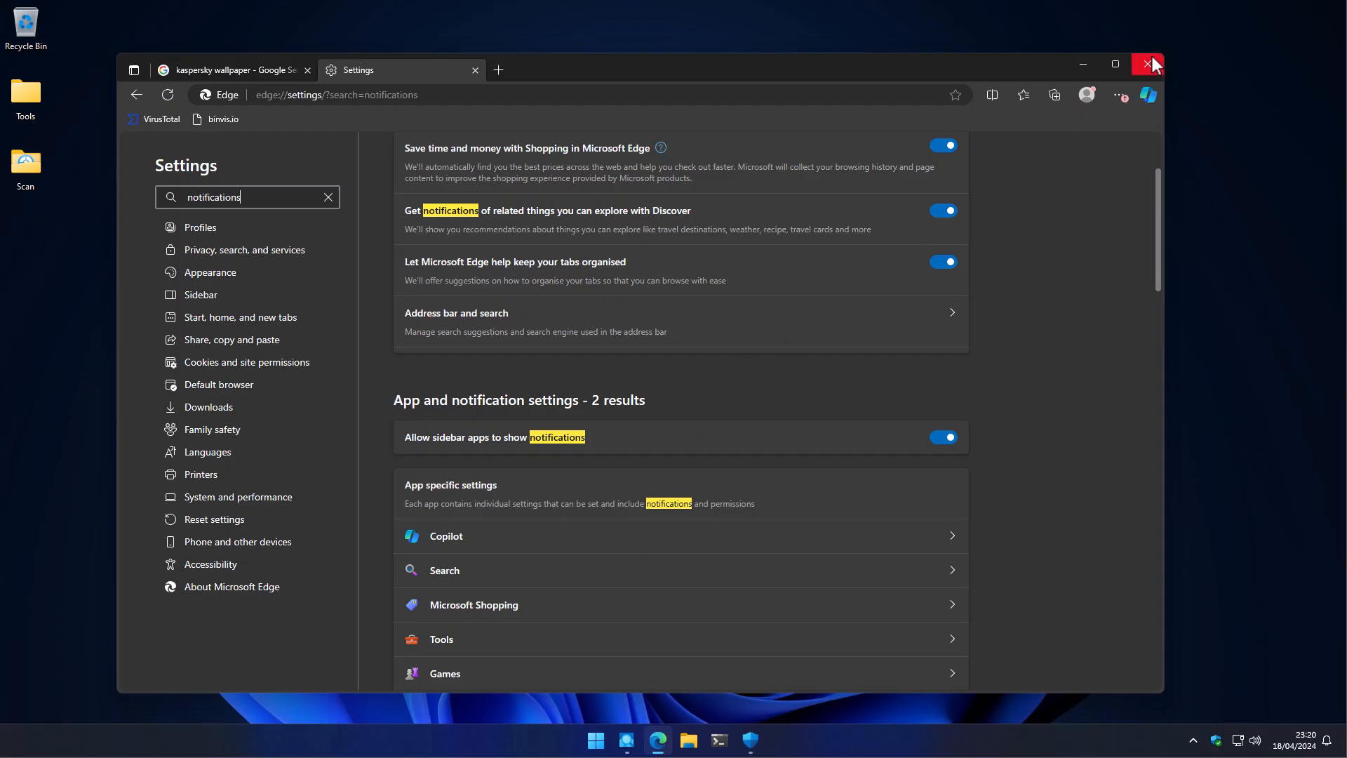
Close Edge and inspect the lingering msedge.exe process in Process Explorer
click(1147, 64)
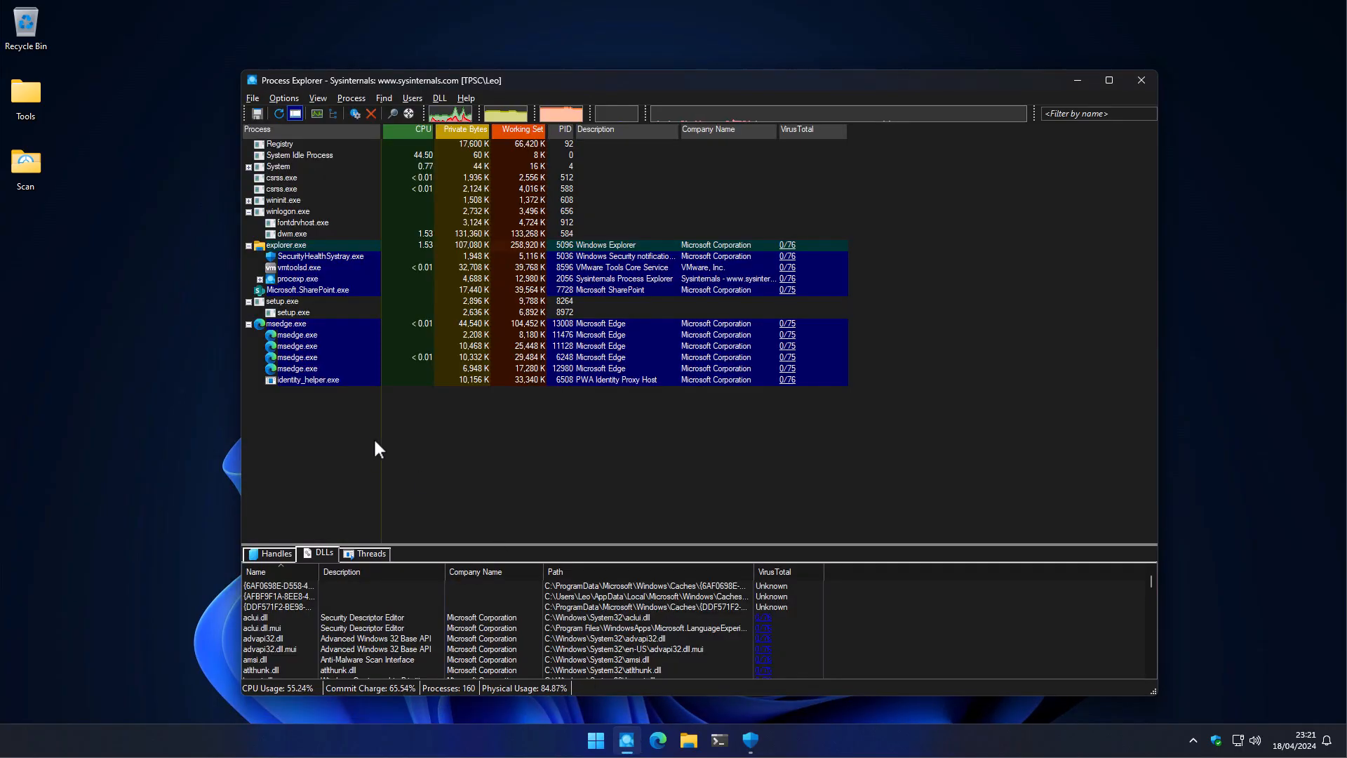
mouse_move(295, 334)
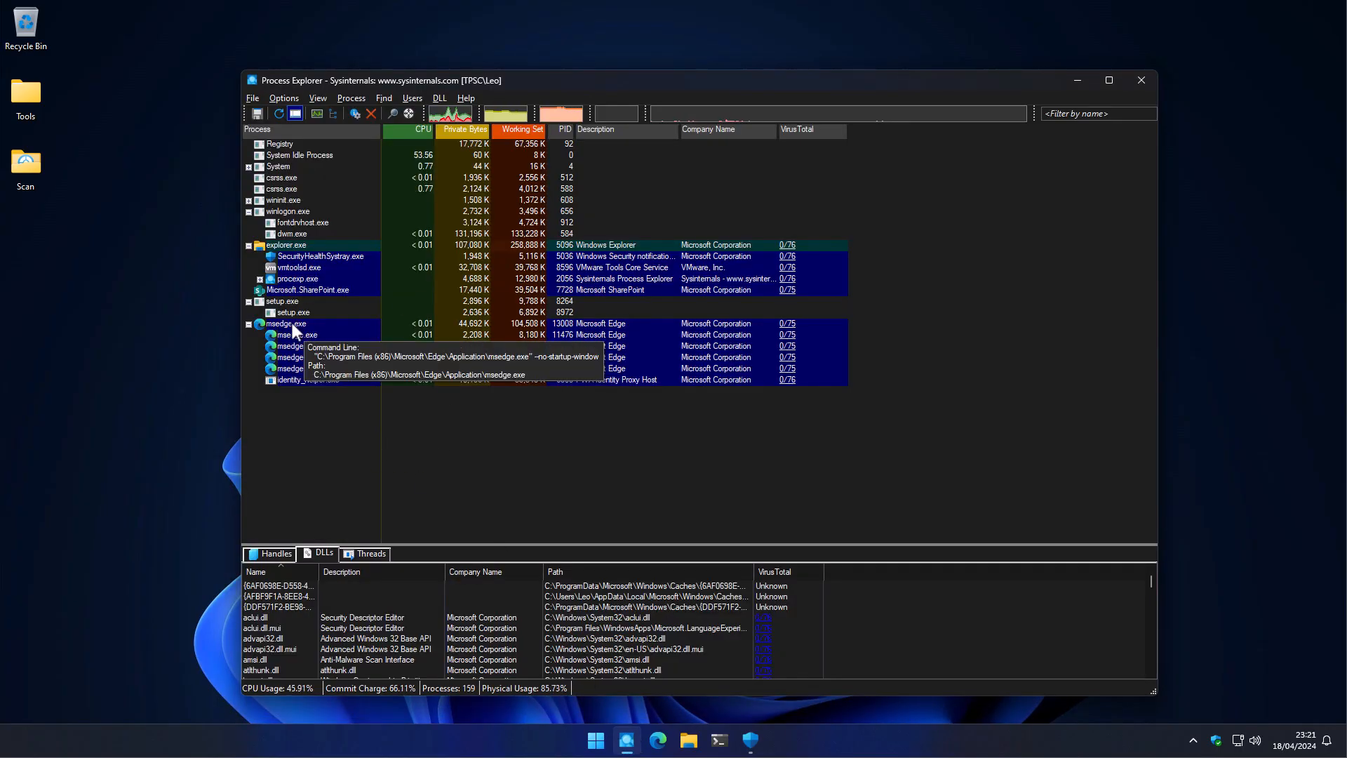
click(285, 323)
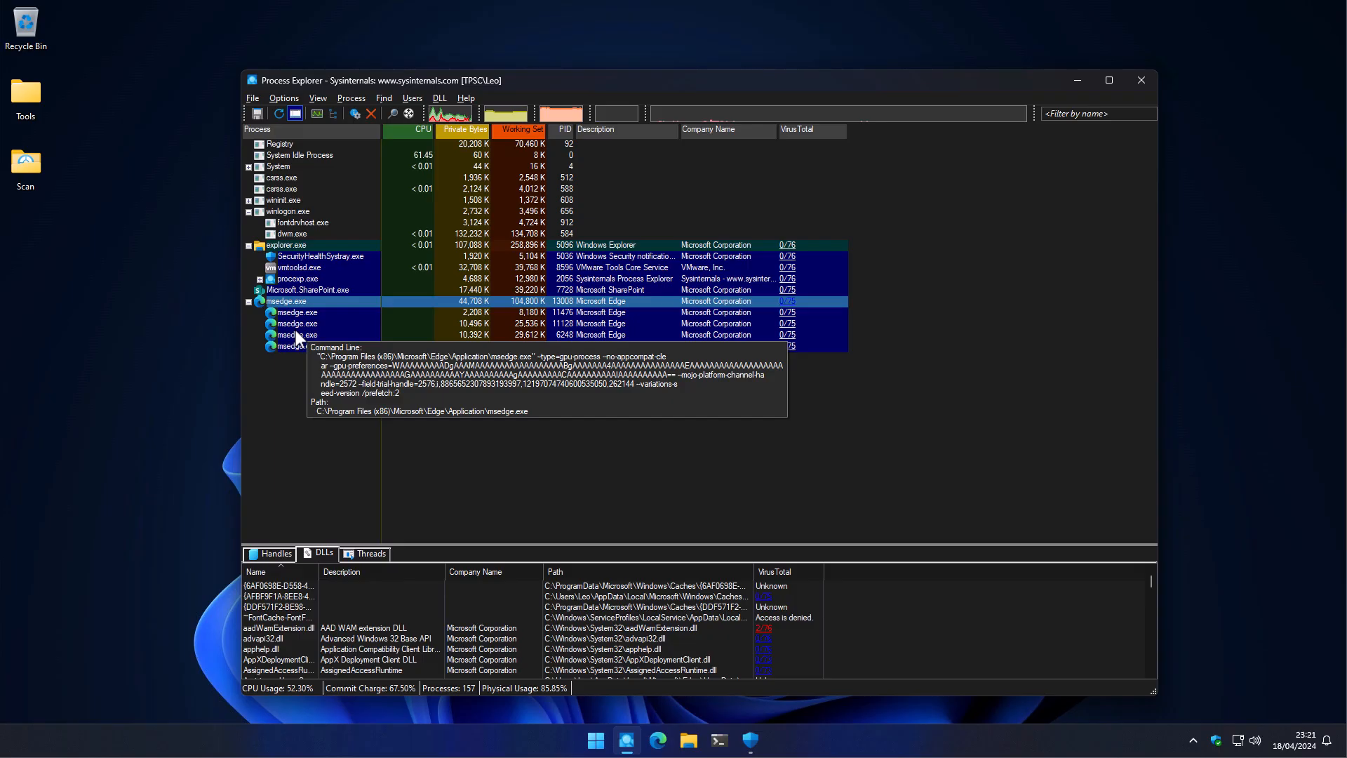
mouse_move(720, 468)
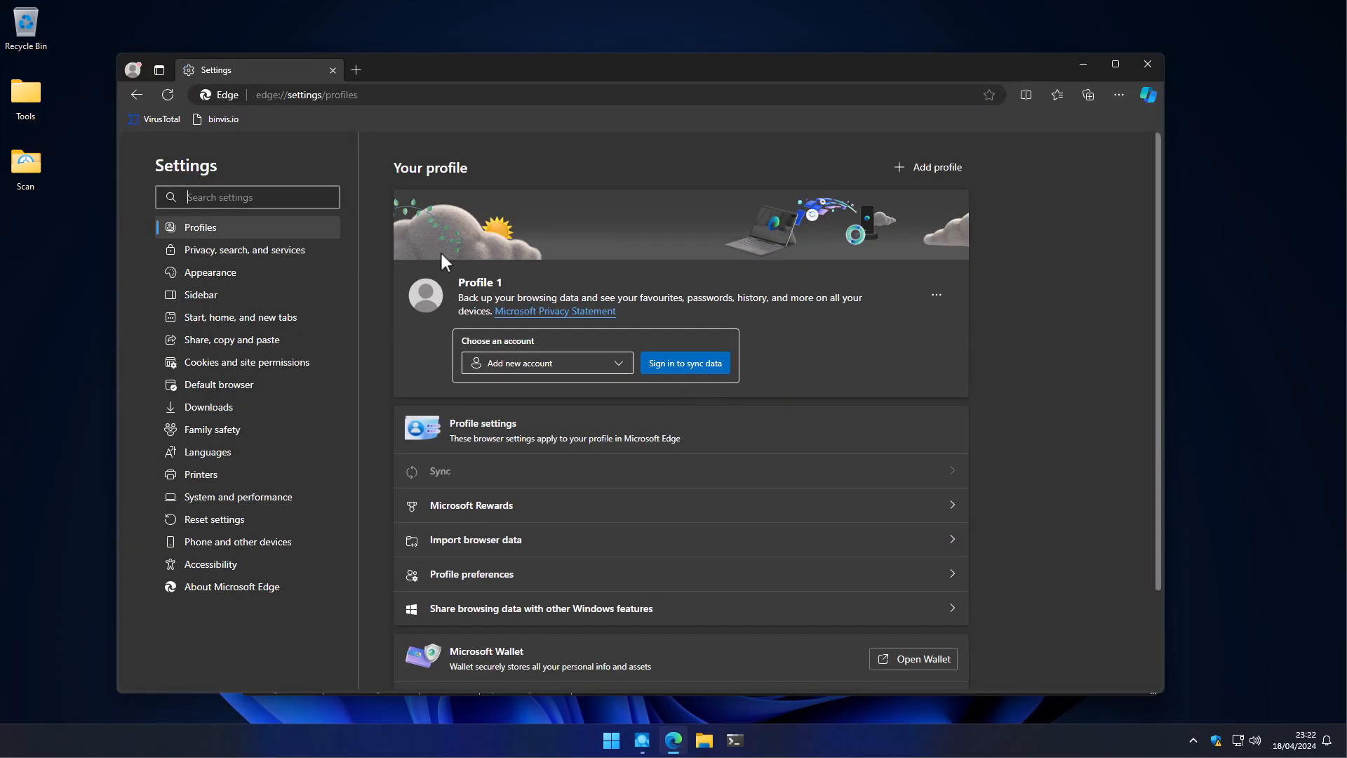
Search settings for 'notification' and scroll to App and notification settings
text(notifications)
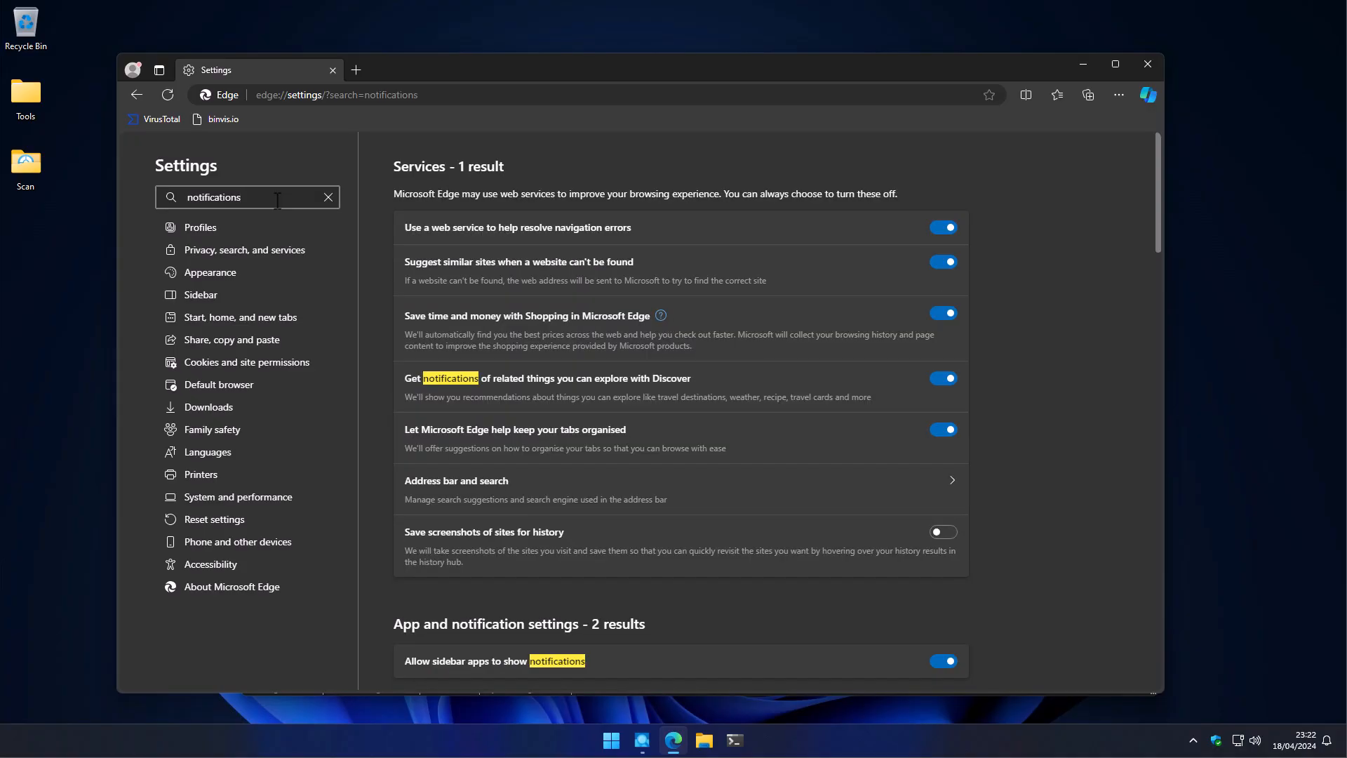
mouse_move(715, 277)
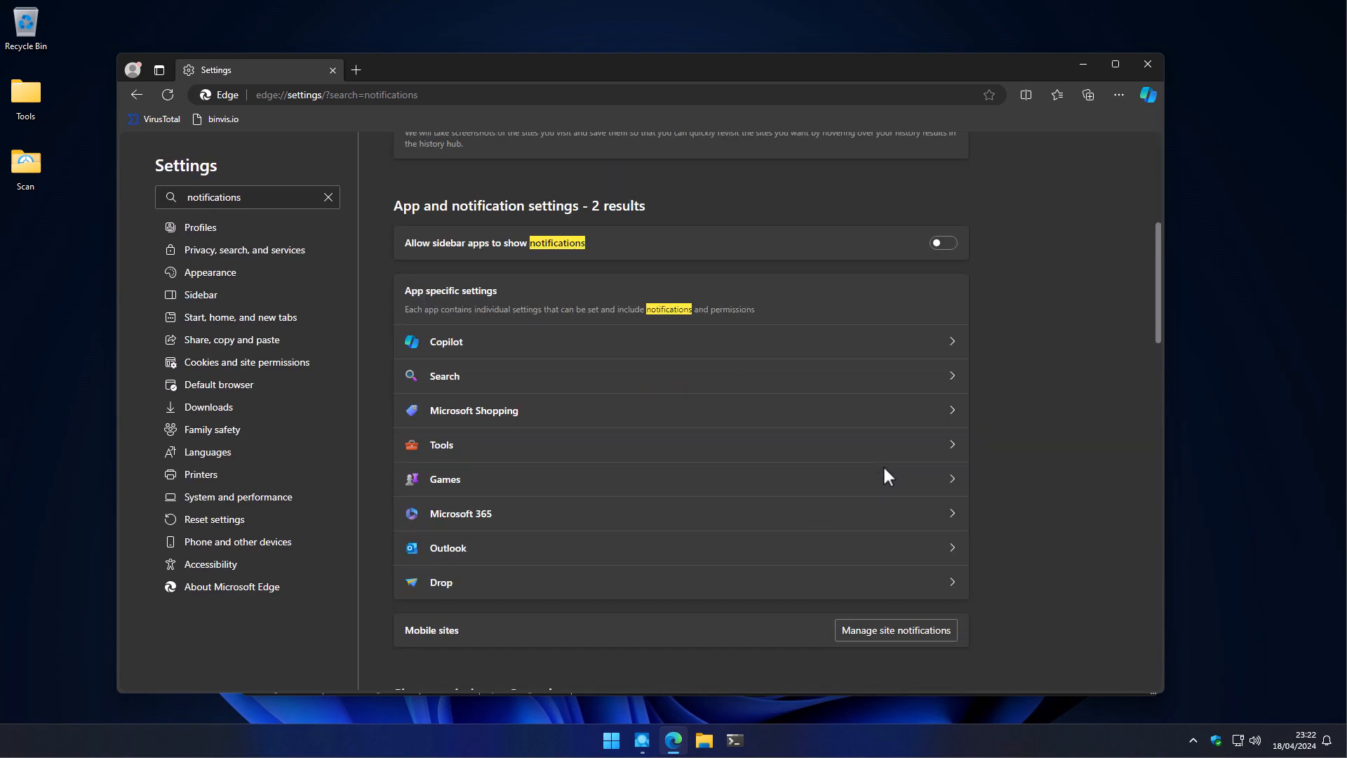
scroll(down, 3)
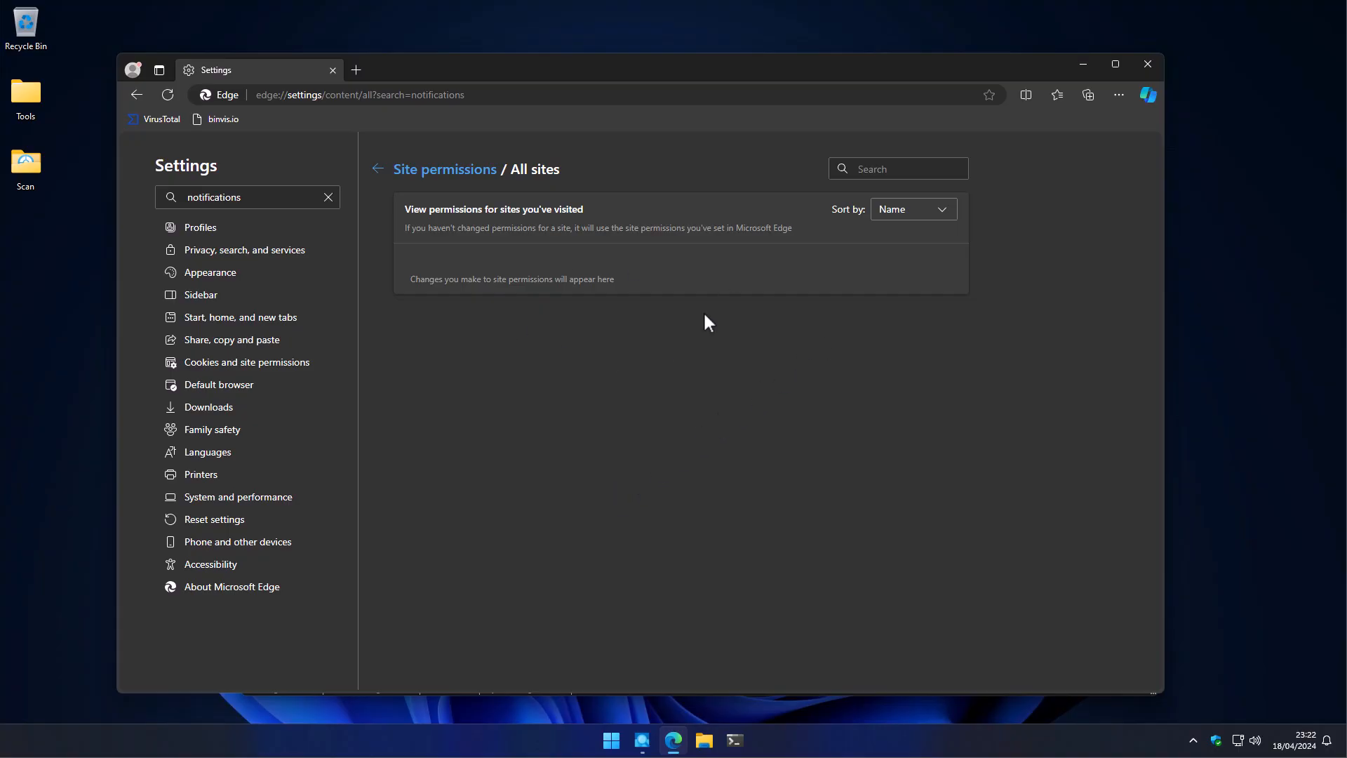
mouse_move(711, 273)
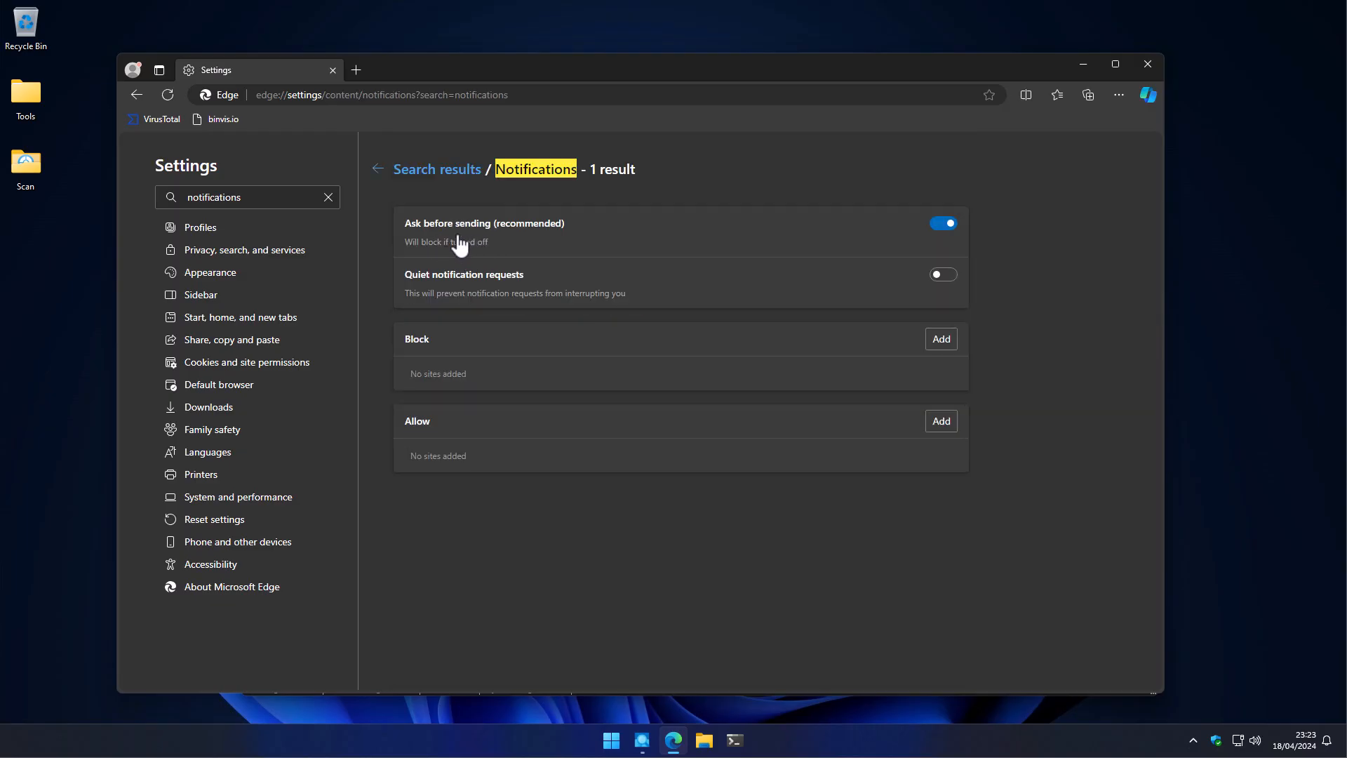
mouse_move(909, 324)
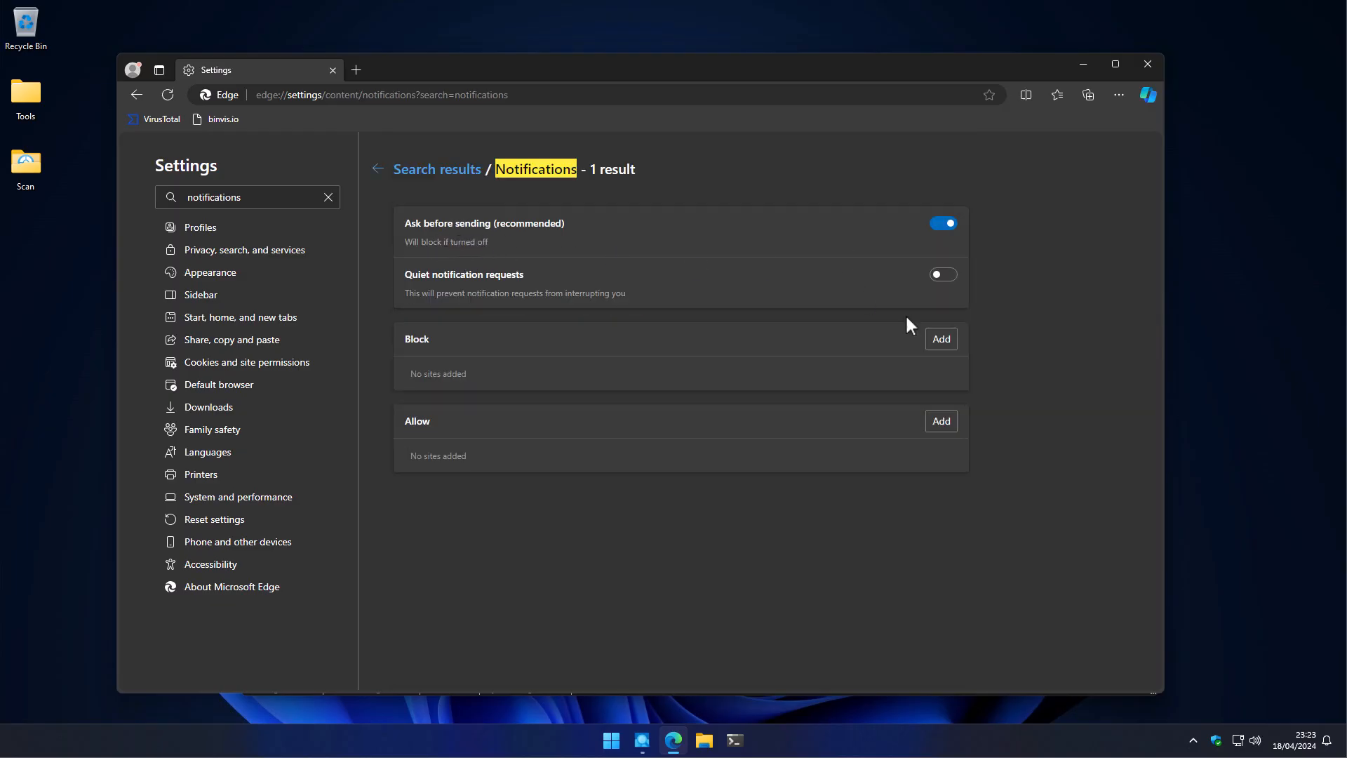
mouse_move(895, 231)
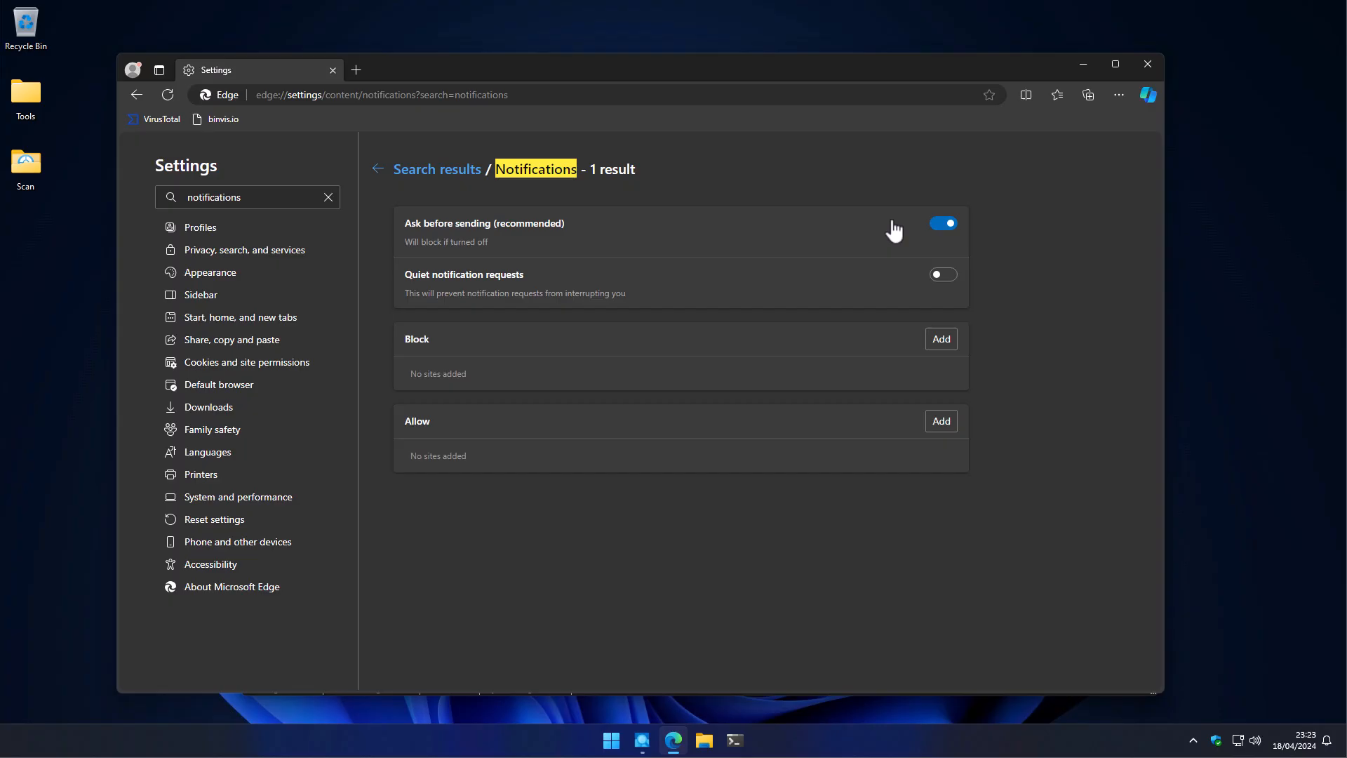
mouse_move(705, 227)
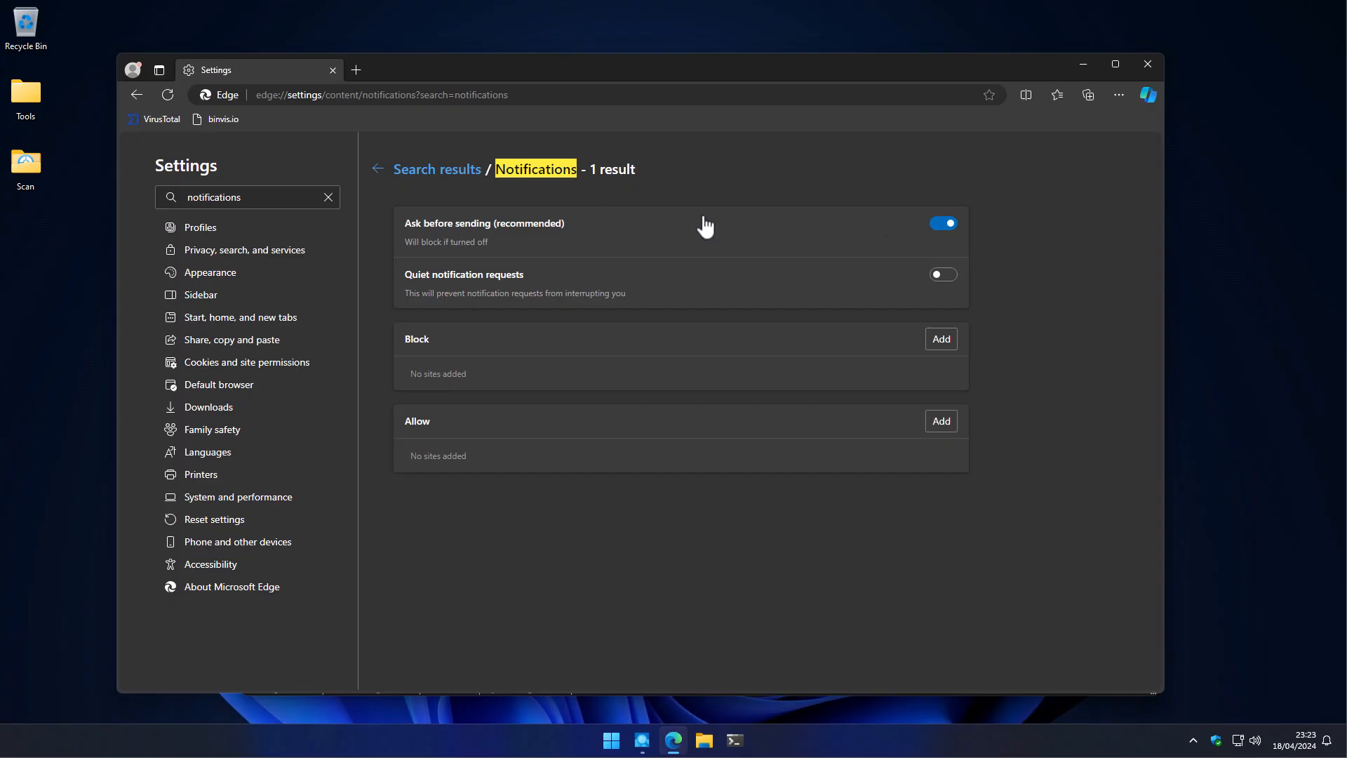
mouse_move(614, 132)
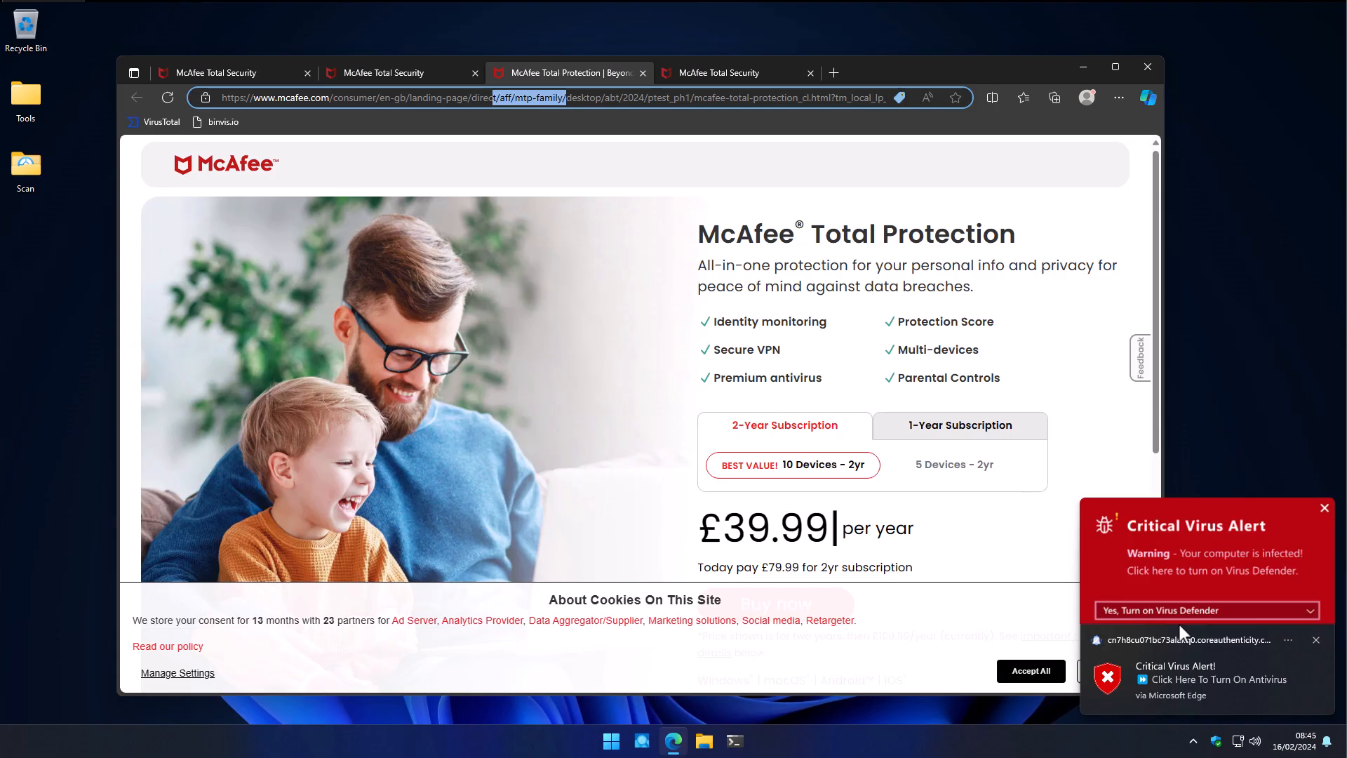
mouse_move(1208, 603)
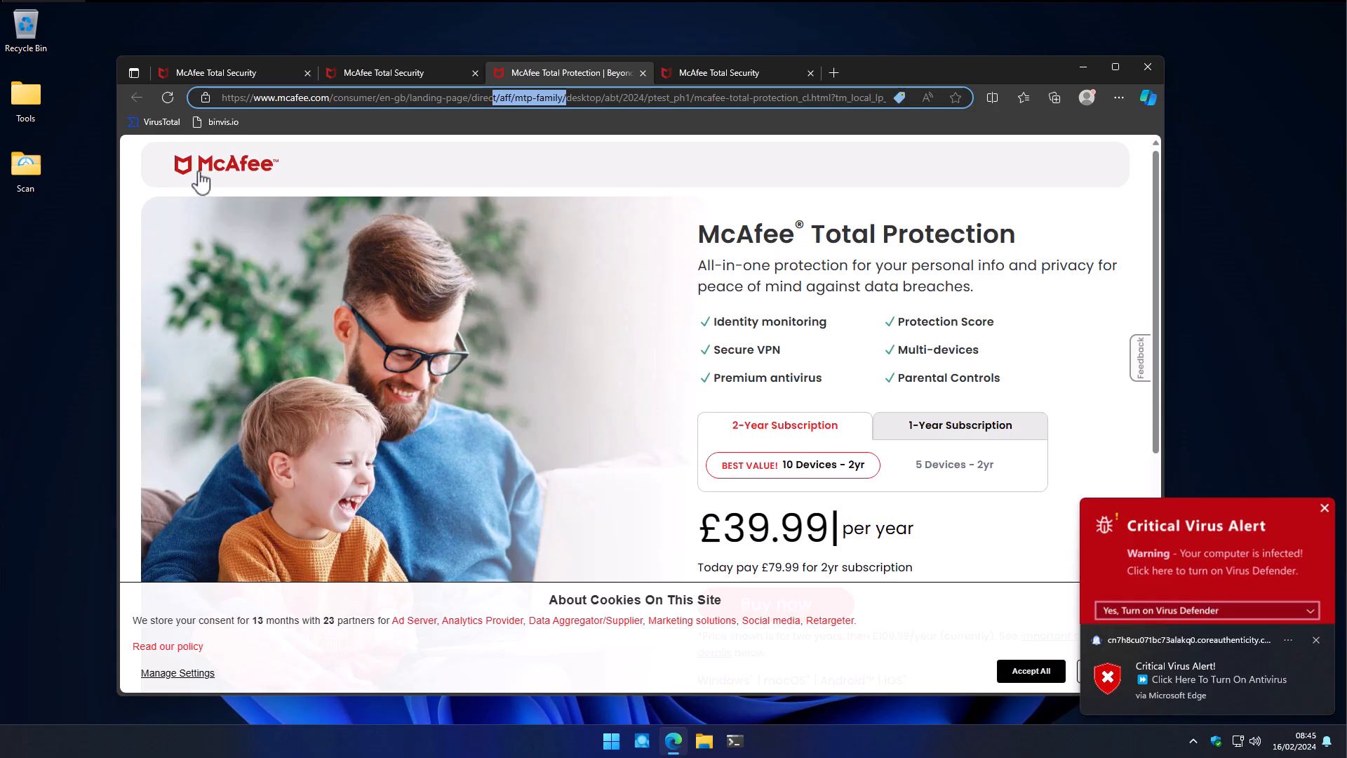
mouse_move(232, 184)
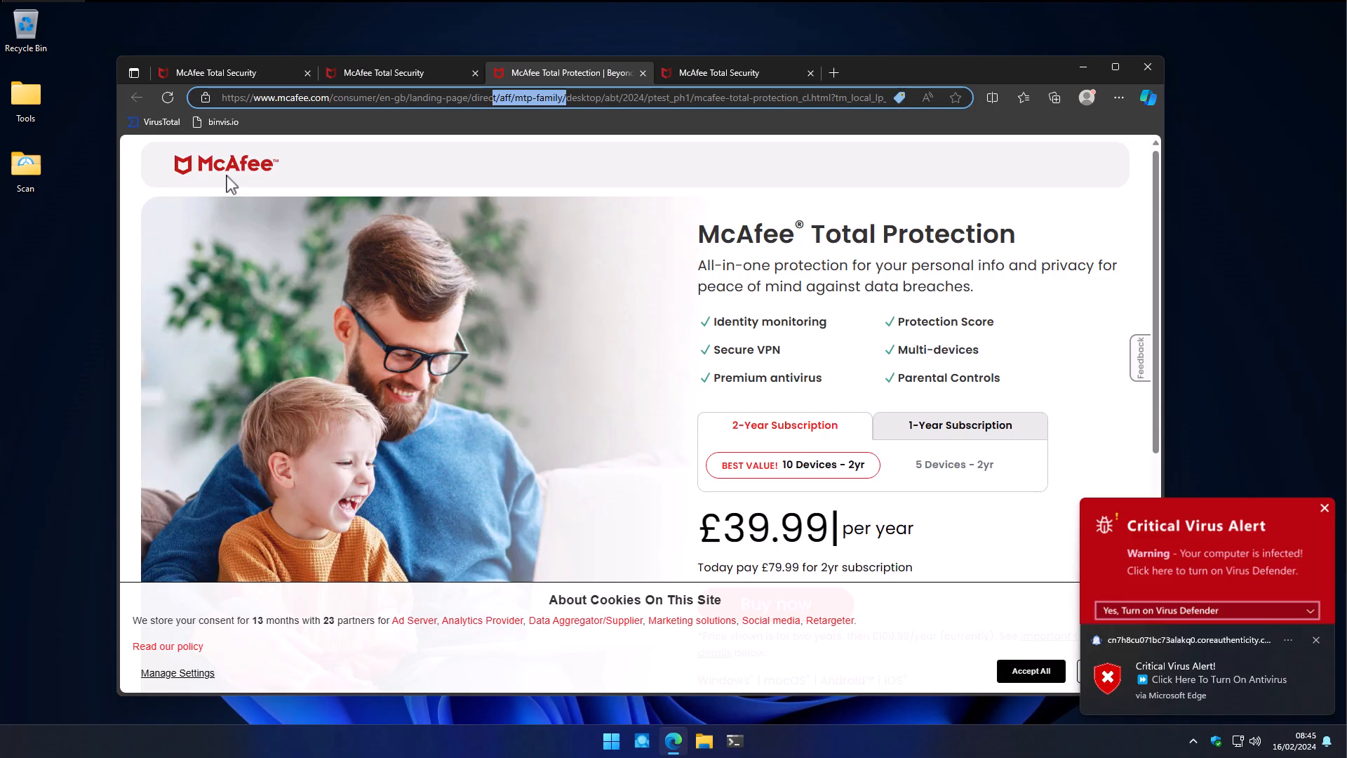
Show the /aff/ affiliate link on the genuine mcafee.com tab
click(1324, 507)
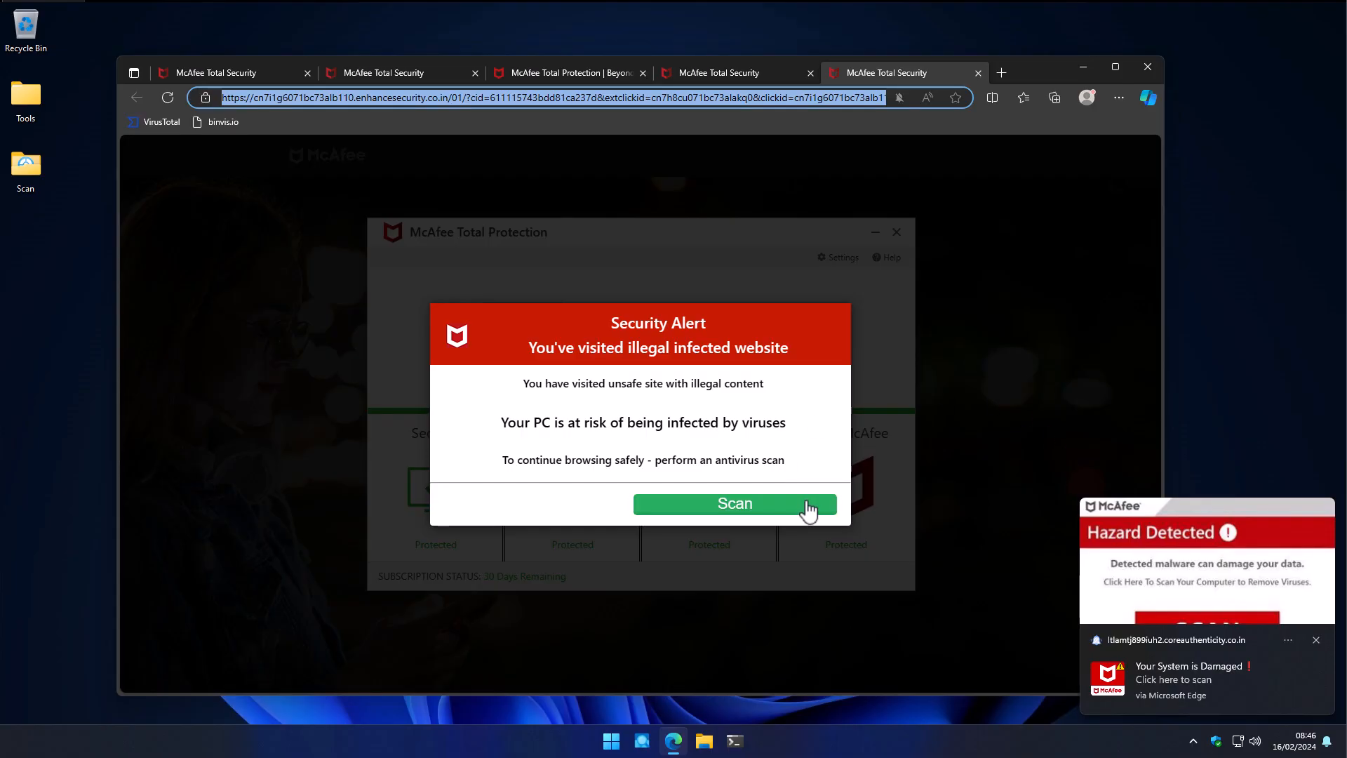
Trigger the fake McAfee Security Alert scan and move to the Guardio tab
click(719, 72)
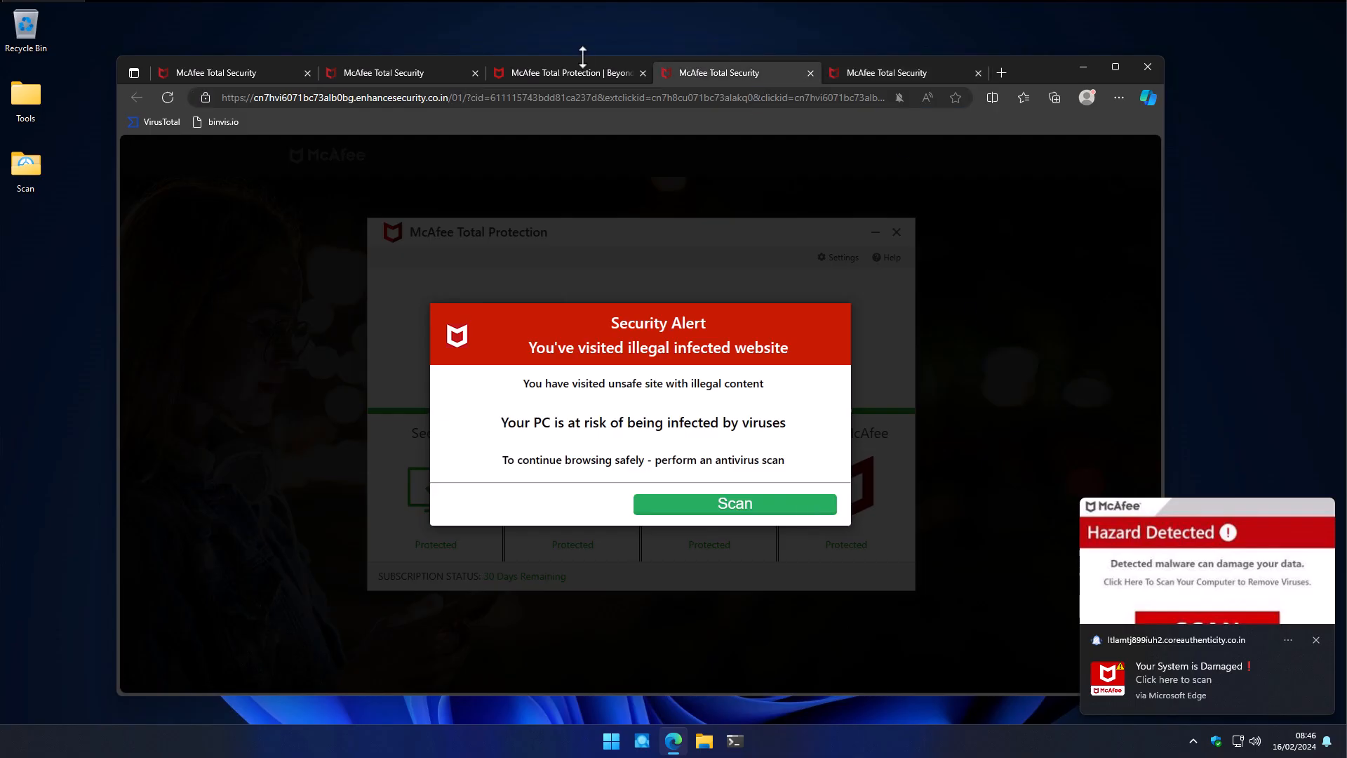
click(574, 72)
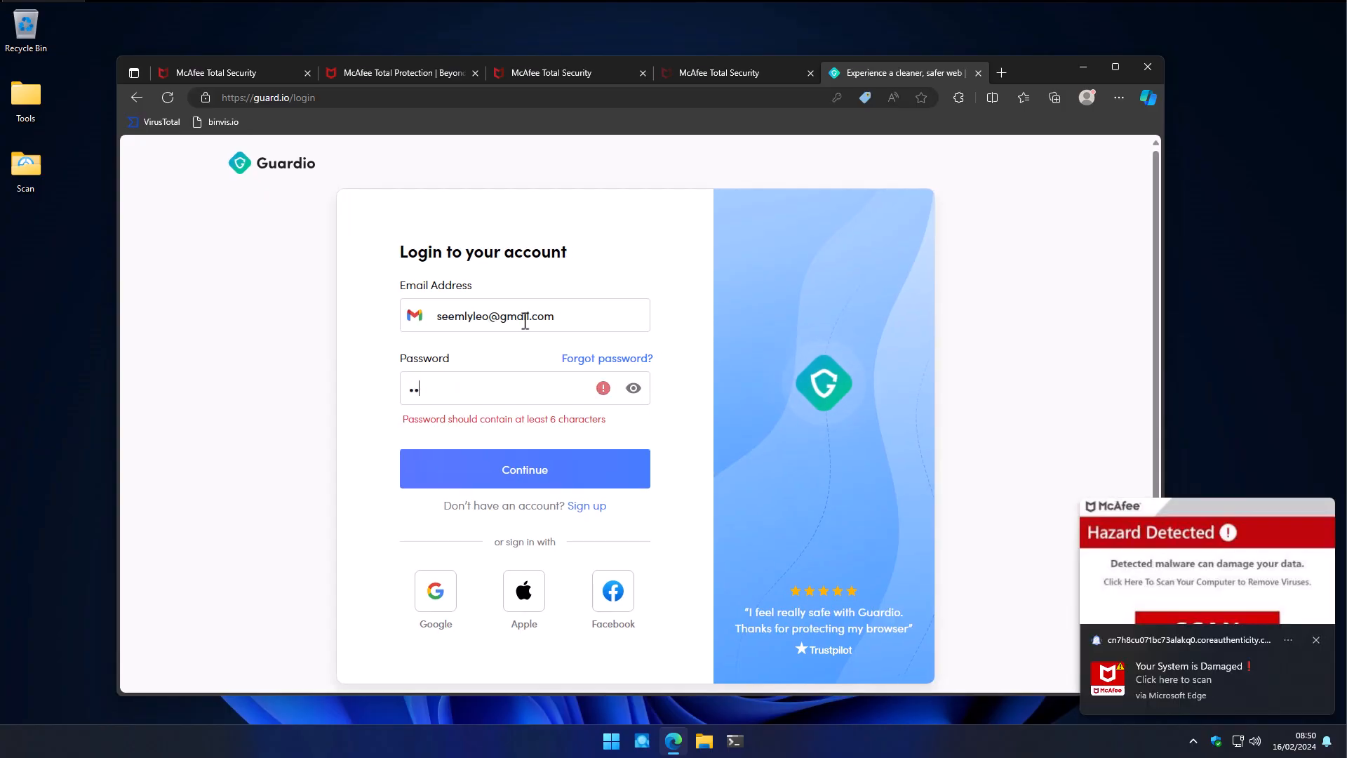
Sign in to Guardio and view the suspicious-sites details on the dashboard
click(524, 469)
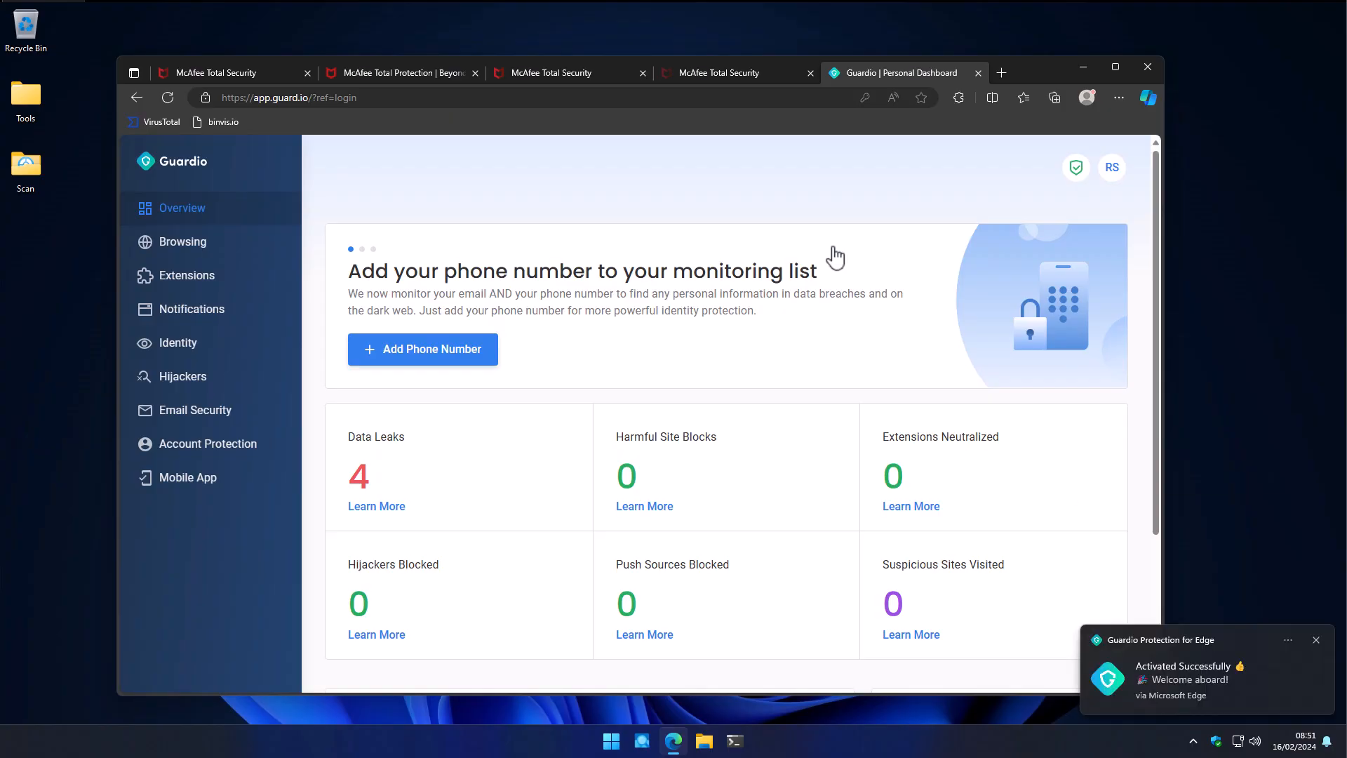
mouse_move(940, 568)
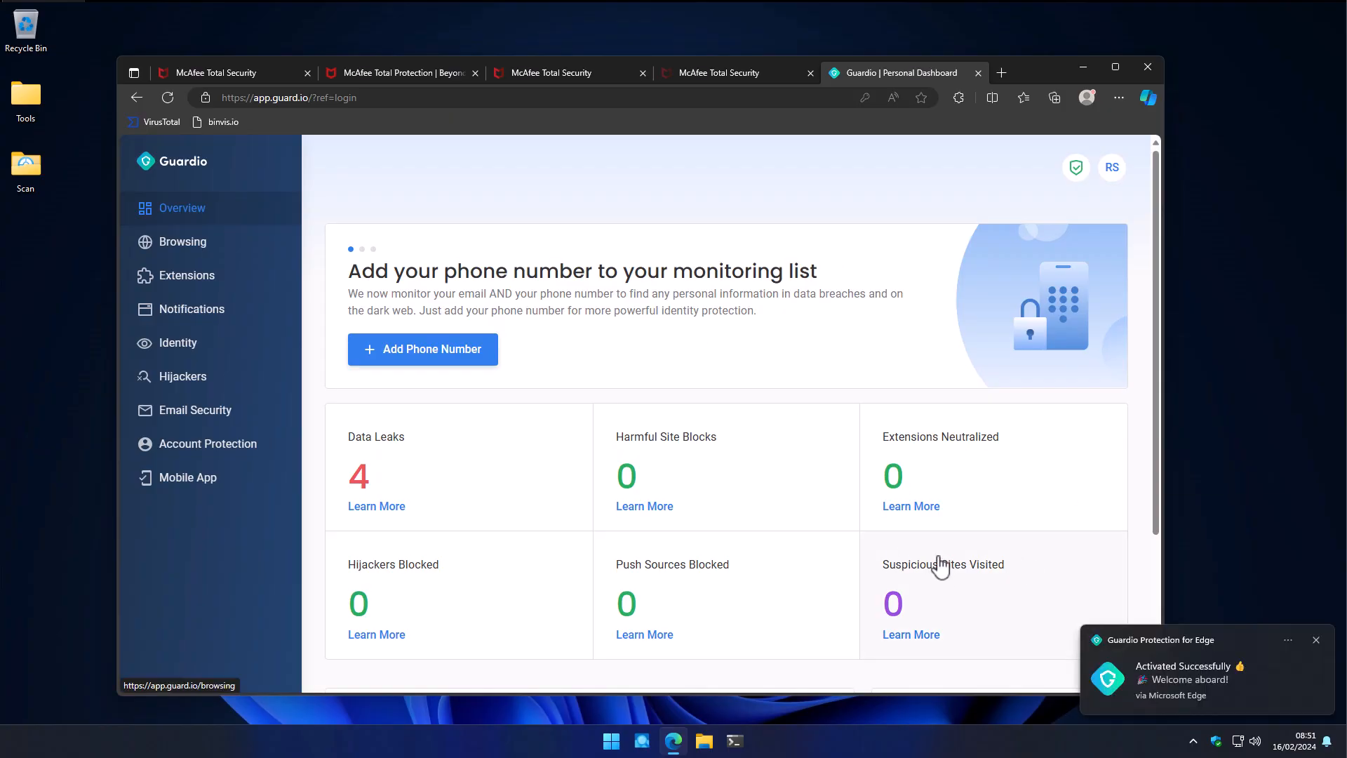
click(208, 443)
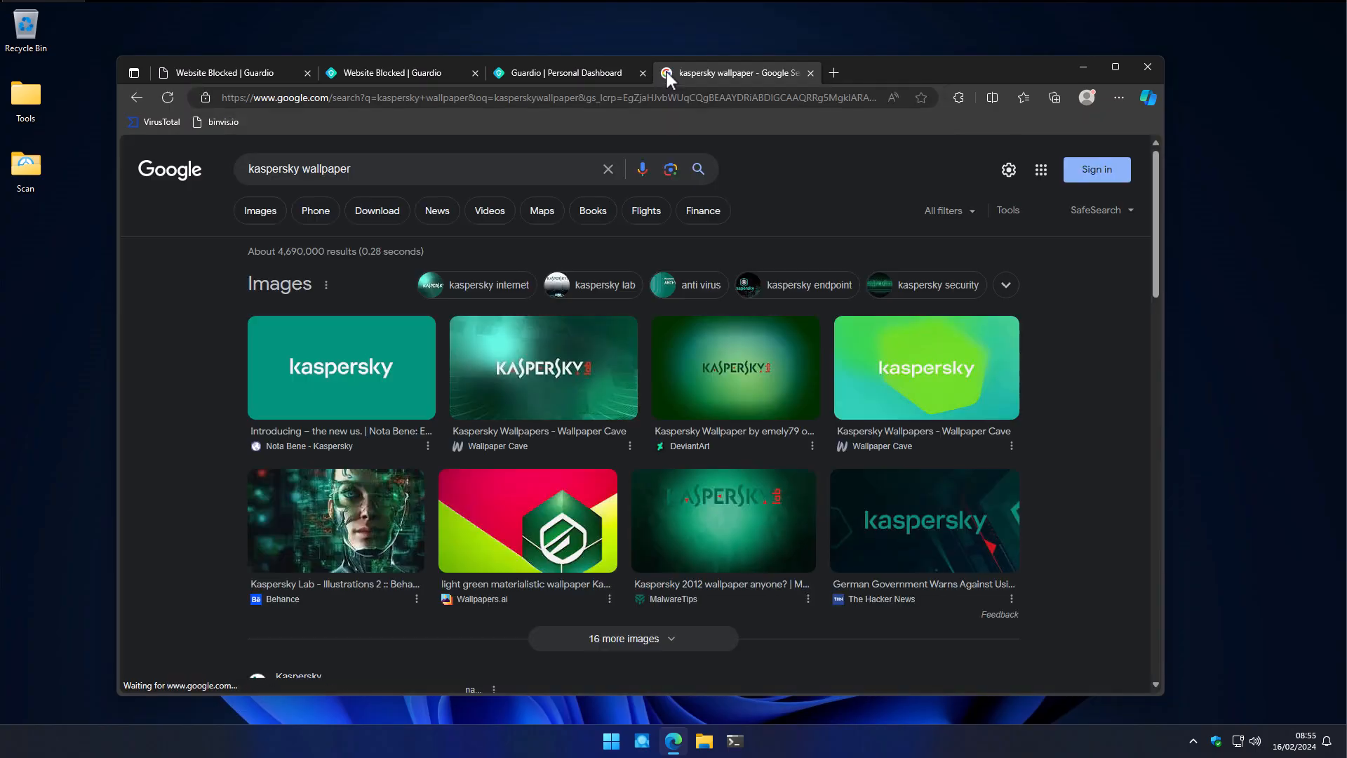
Scroll the 'kaspersky wallpaper' results toward the Pxfuel Kaspersky HD wallpapers link
scroll(down, 3)
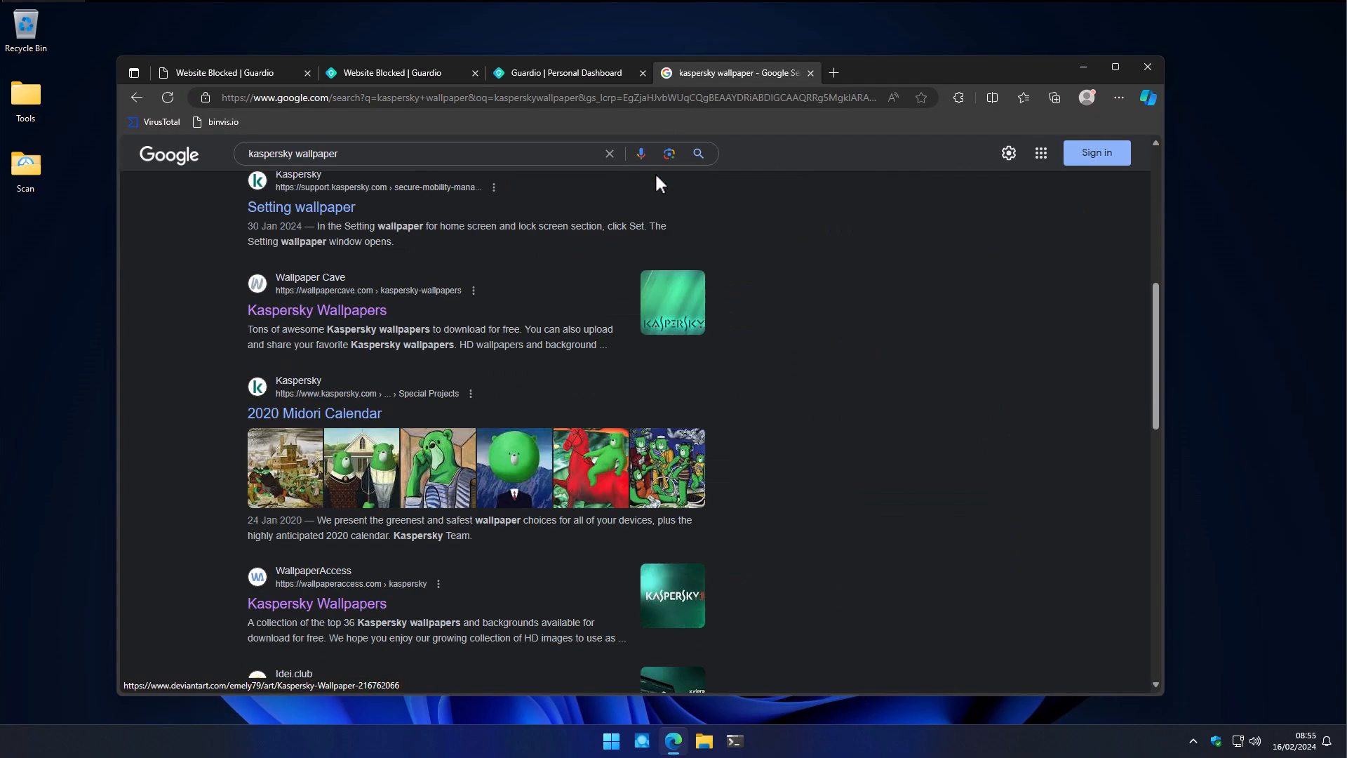
scroll(down, 3)
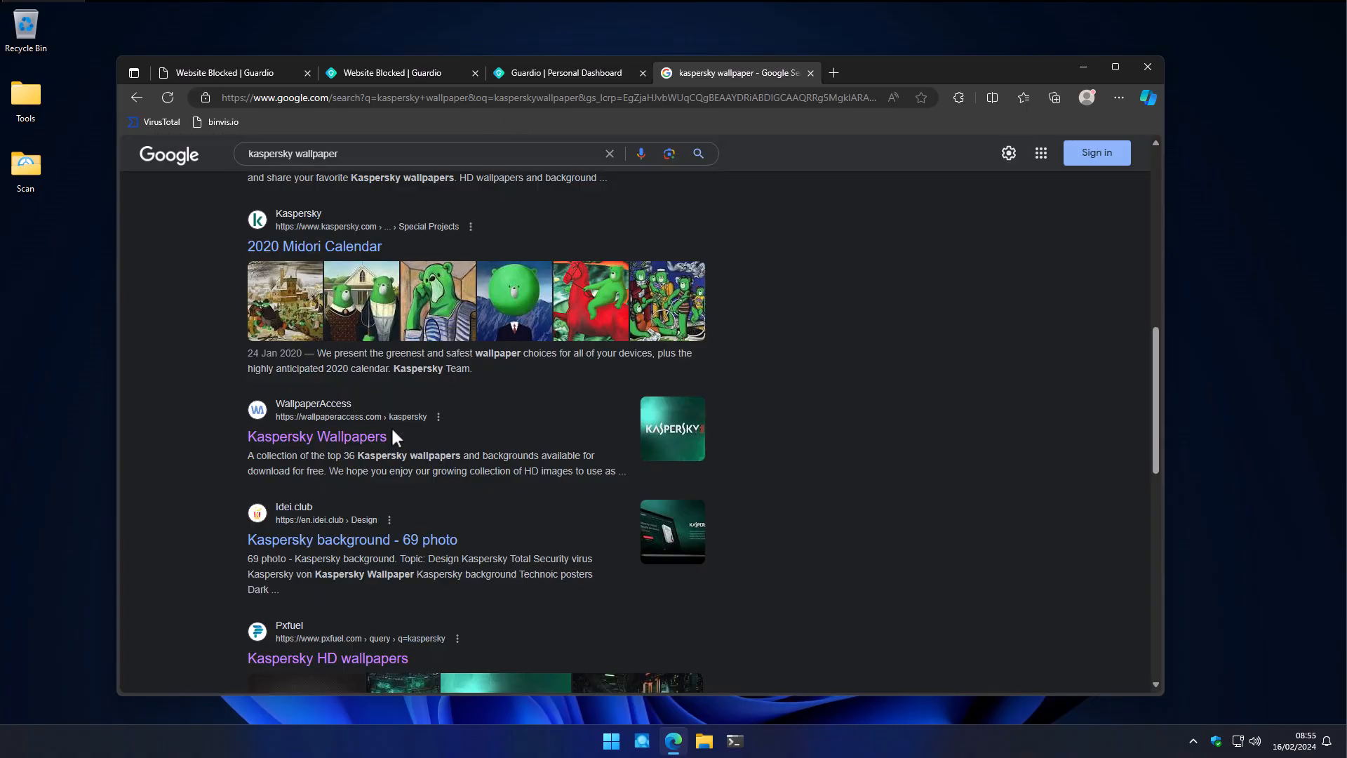
scroll(down, 3)
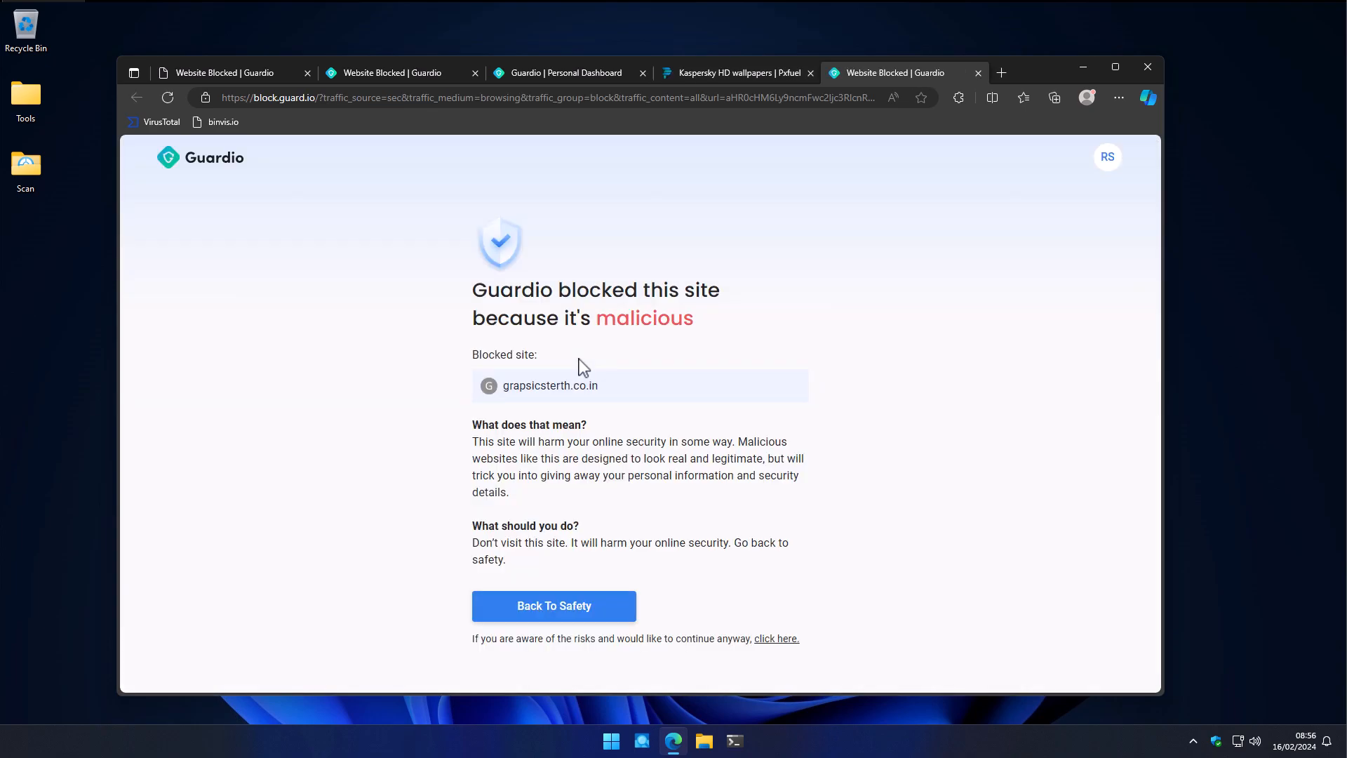
mouse_move(492, 333)
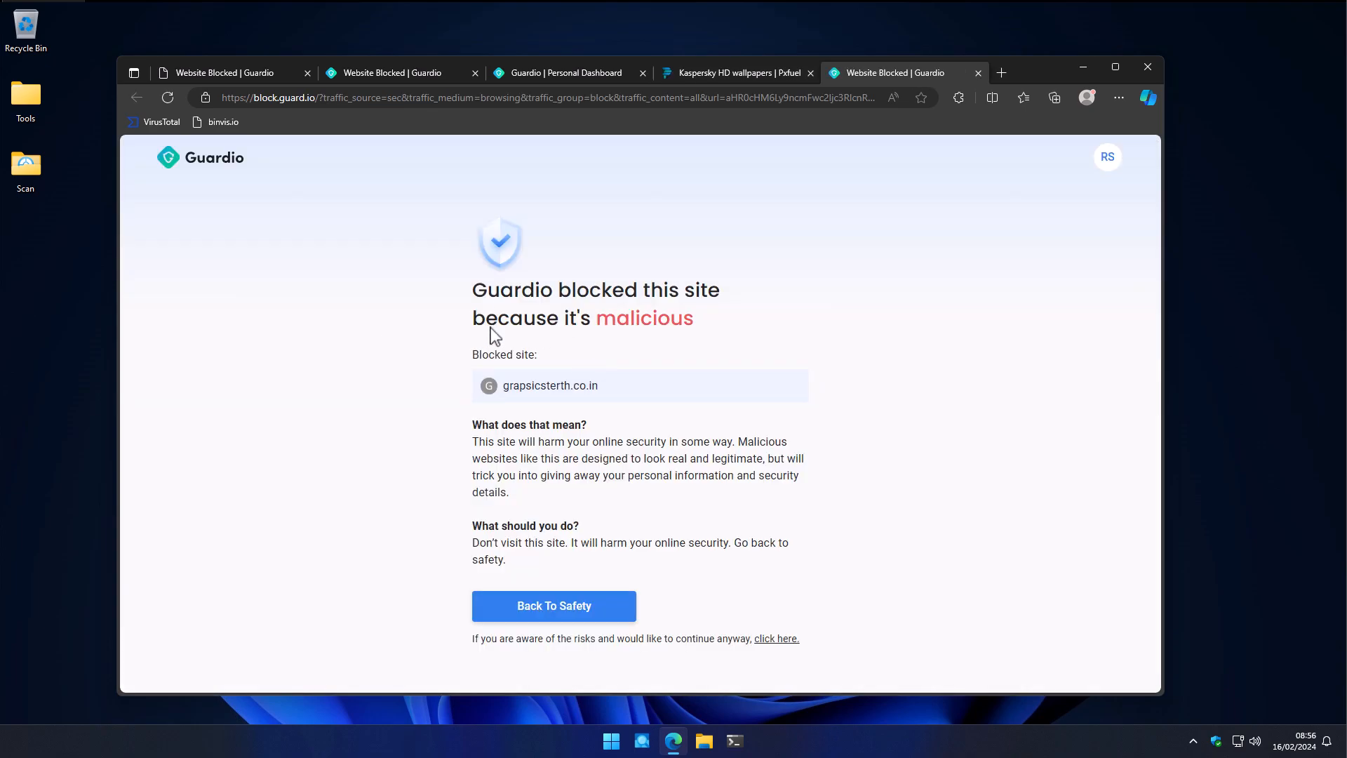
Check Guardio's Browsing protection toggles are all on, then return to Overview
click(563, 72)
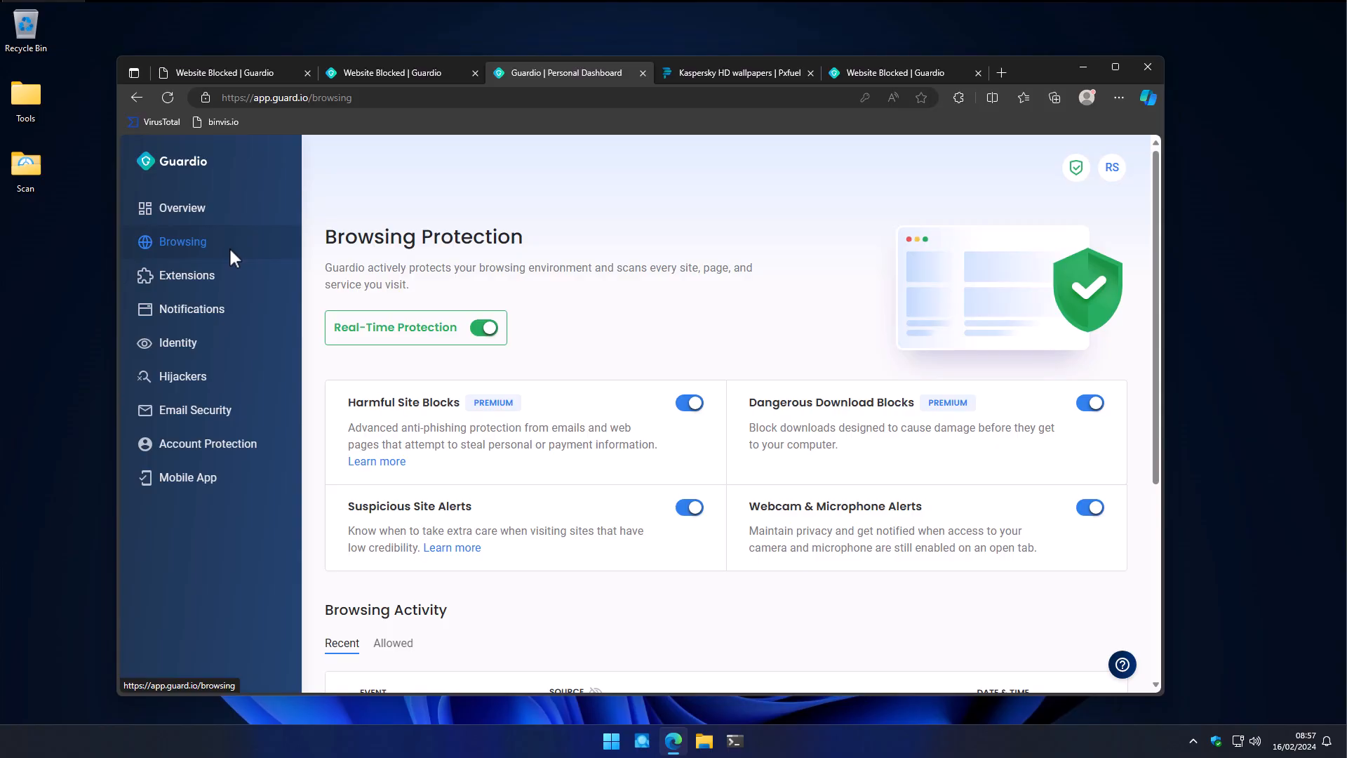
mouse_move(202, 203)
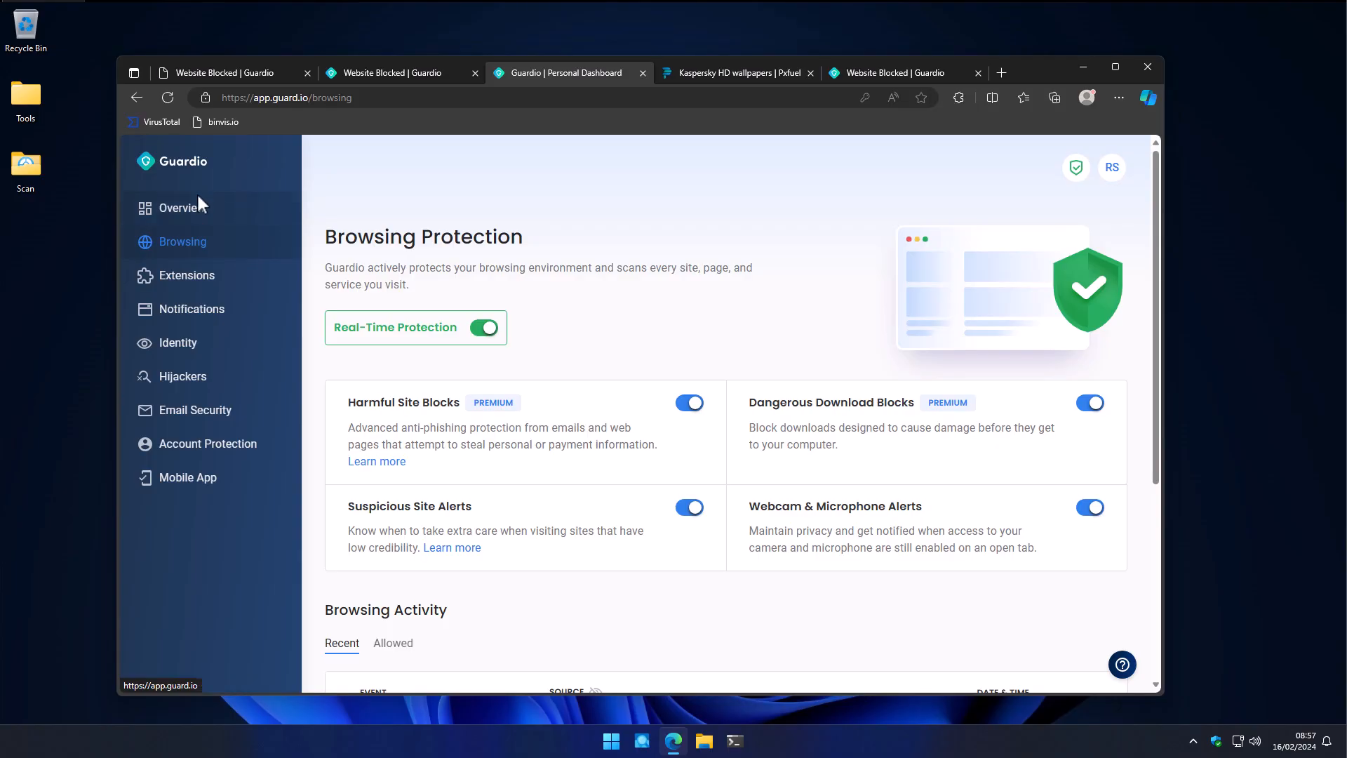
click(179, 208)
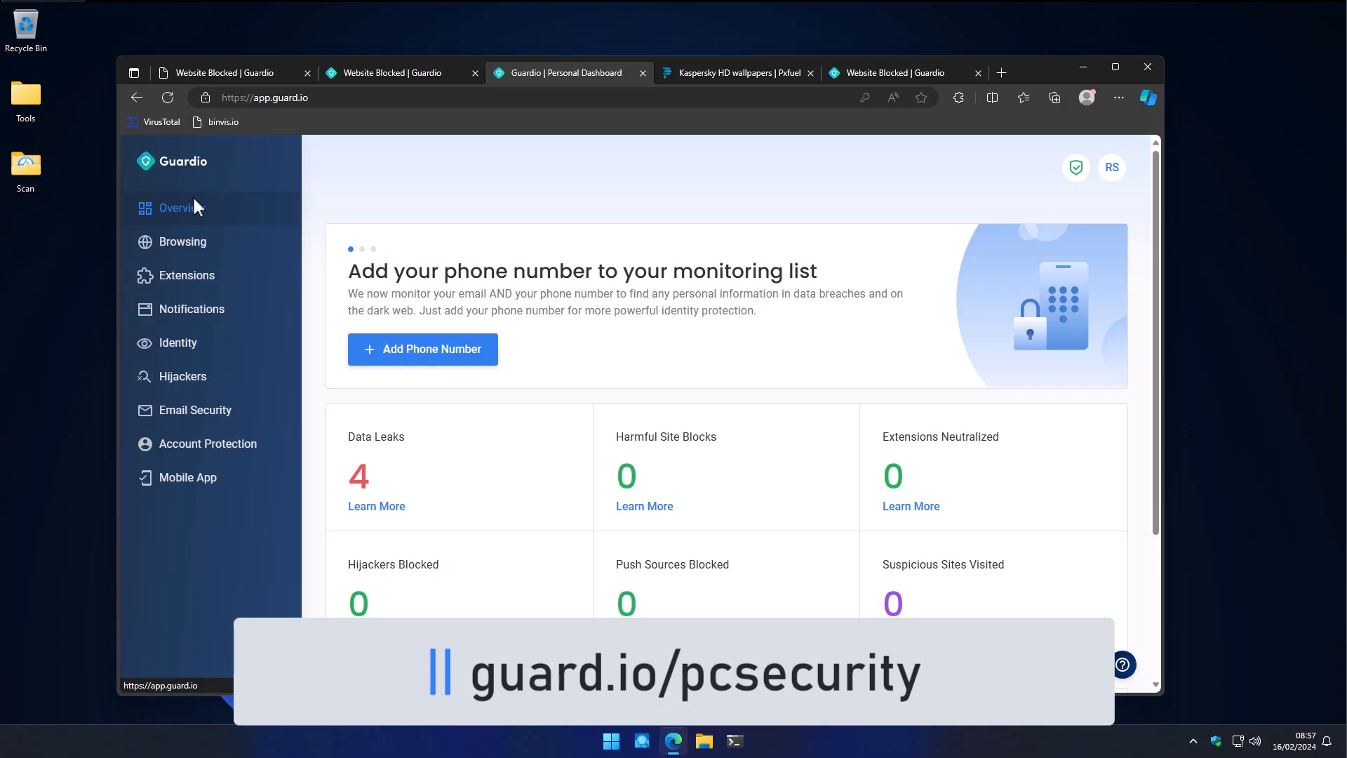
mouse_move(193, 210)
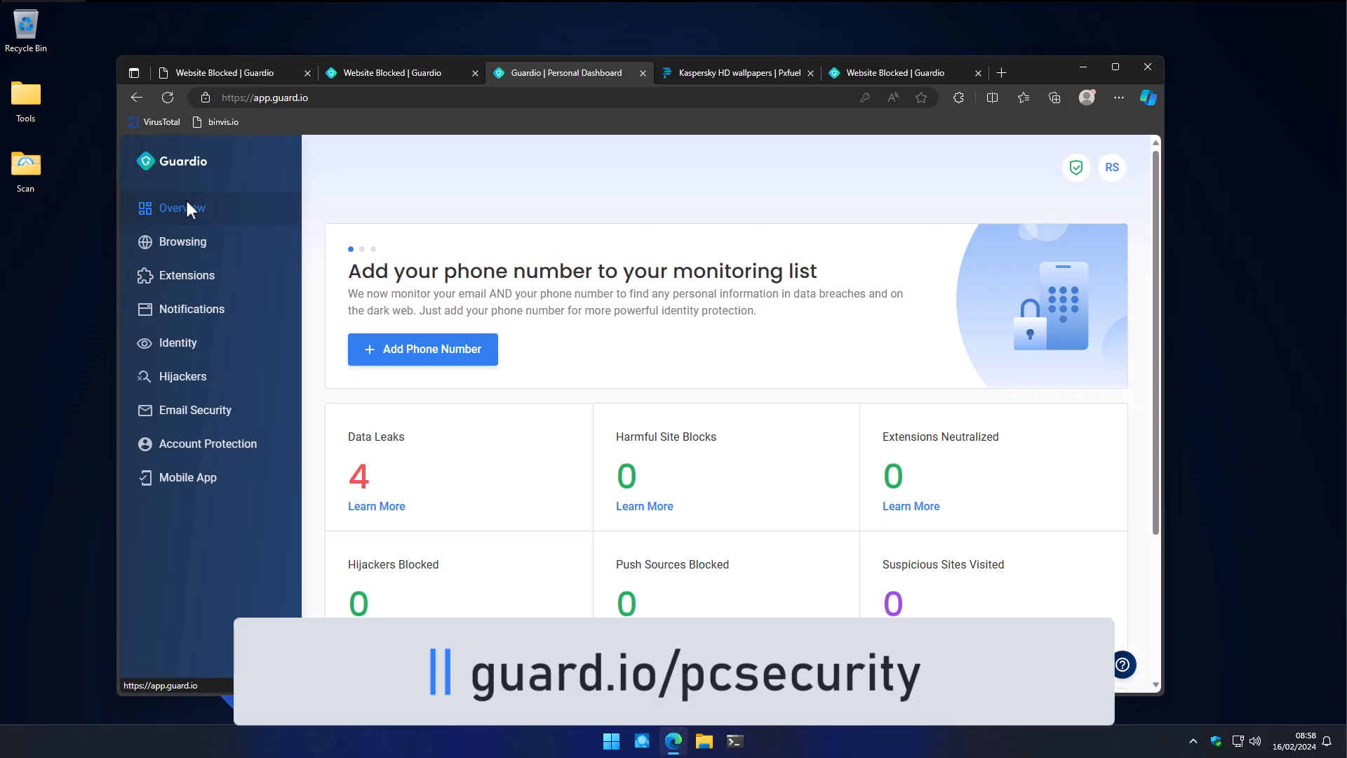